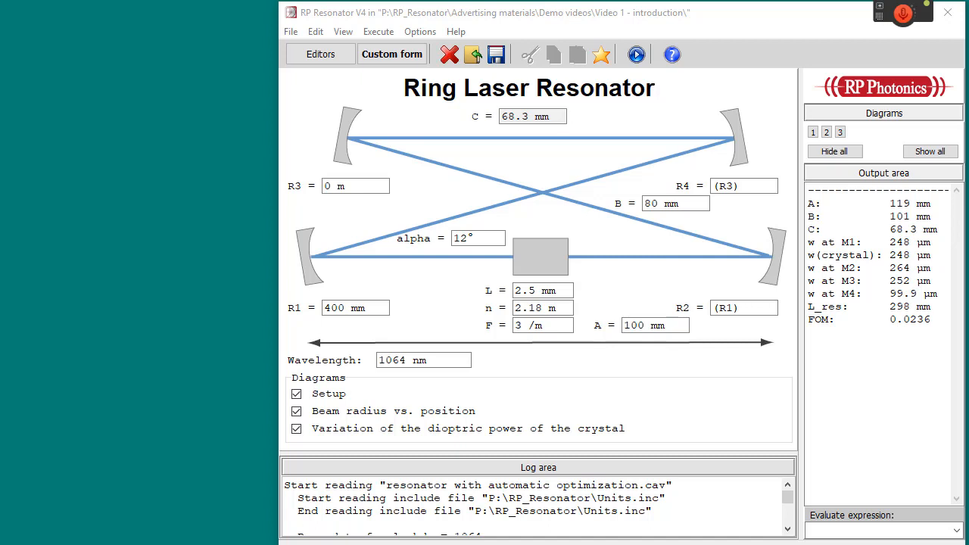
pyautogui.moveTo(635, 55)
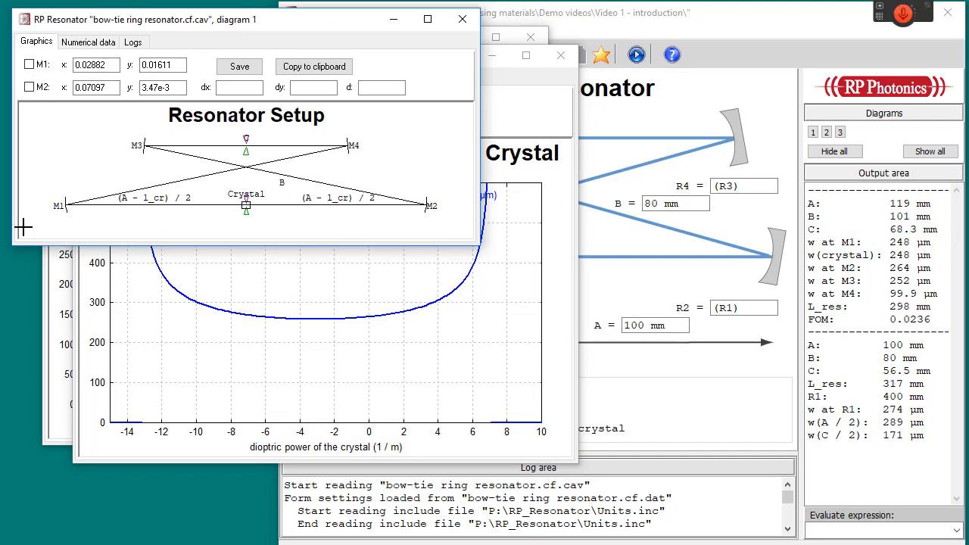
# Step: Bring the Beam Radius vs. Position diagram window to the front for inspection
pyautogui.click(827, 132)
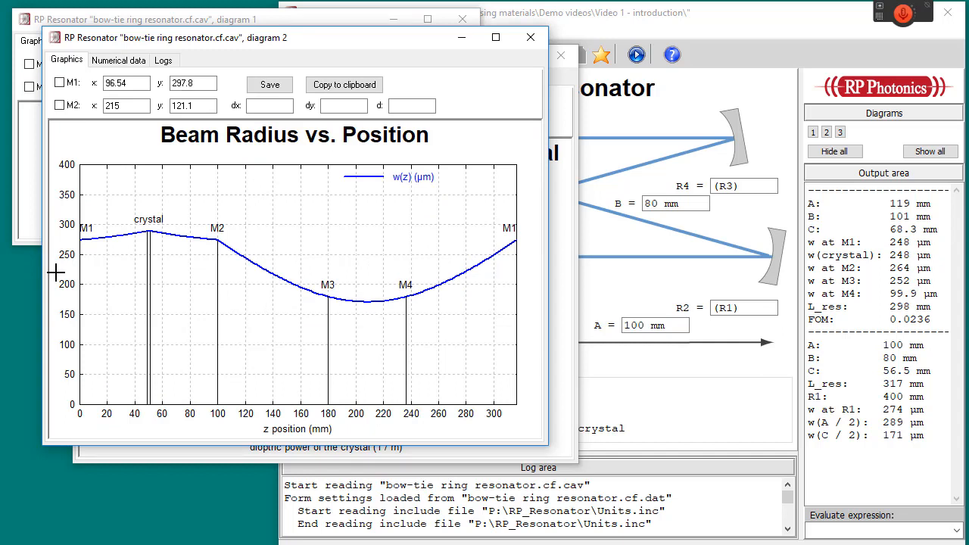
pyautogui.moveTo(80, 291)
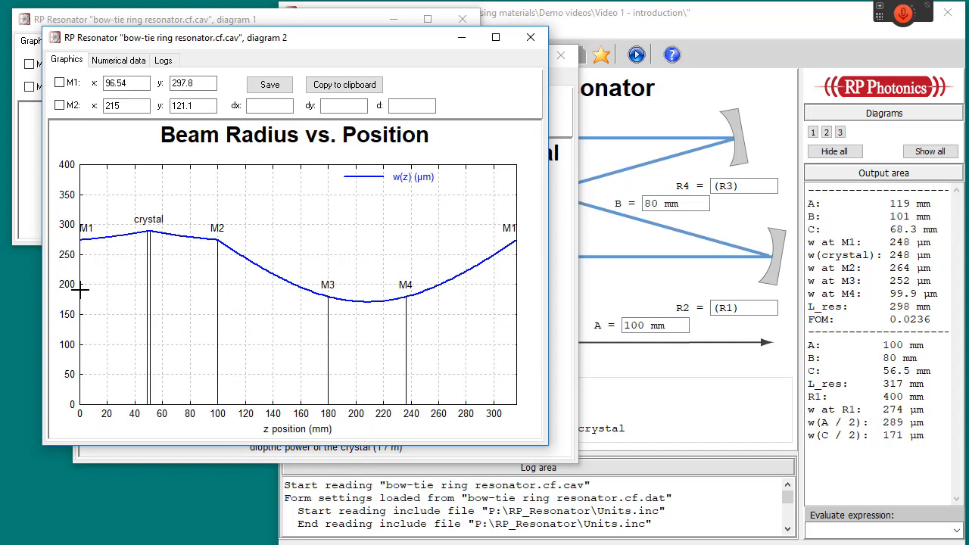
pyautogui.moveTo(224, 236)
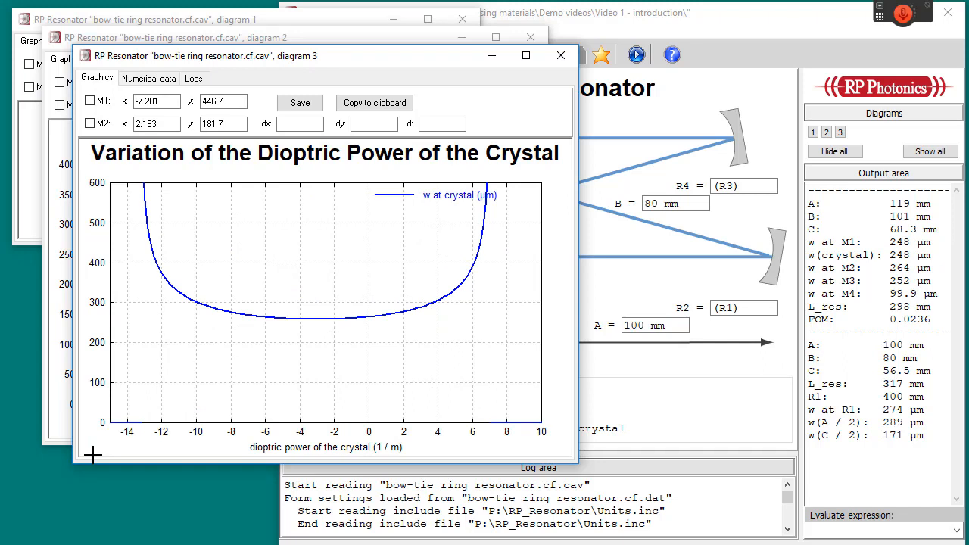
pyautogui.moveTo(233, 454)
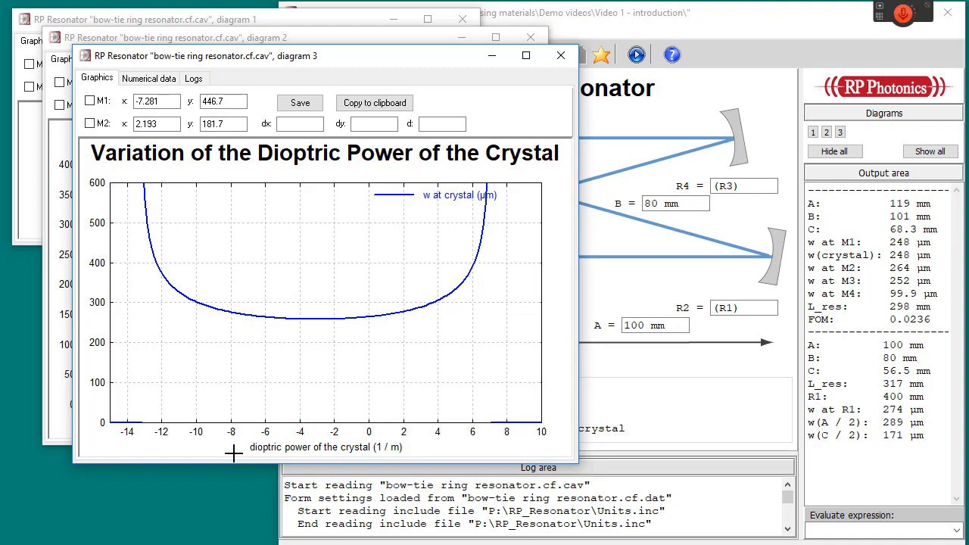
pyautogui.moveTo(342, 454)
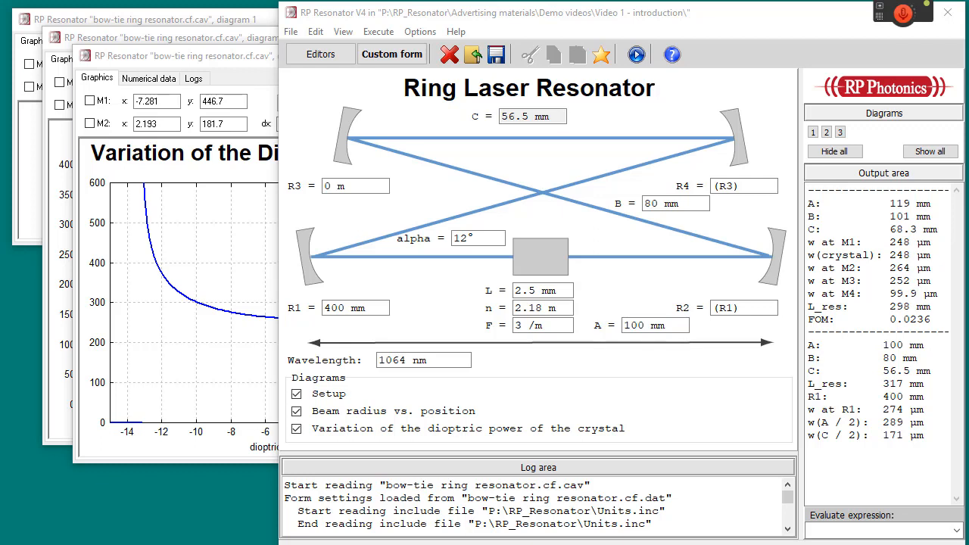
pyautogui.moveTo(321, 54)
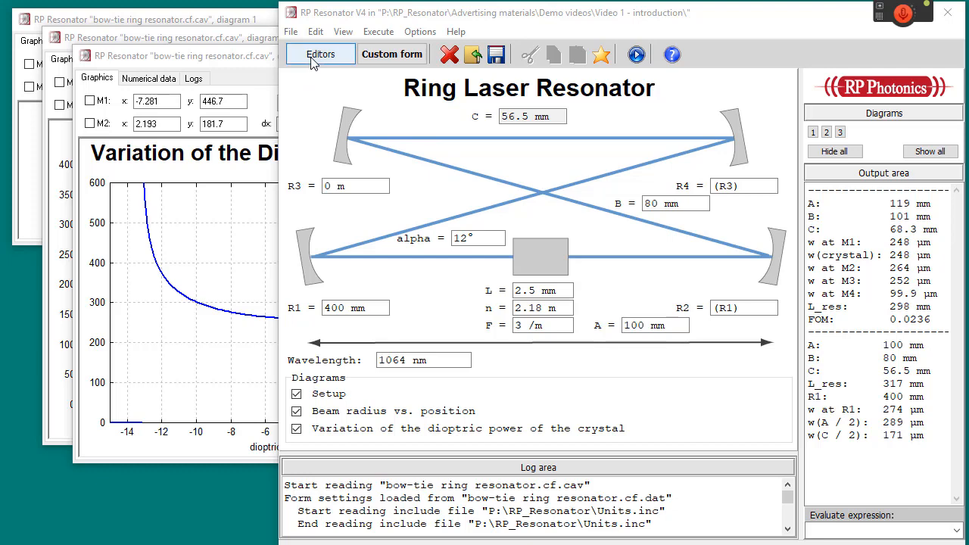
# Step: Show the bow-tie ring resonator .cf.cav form script source and inspect its $image declaration
pyautogui.click(321, 55)
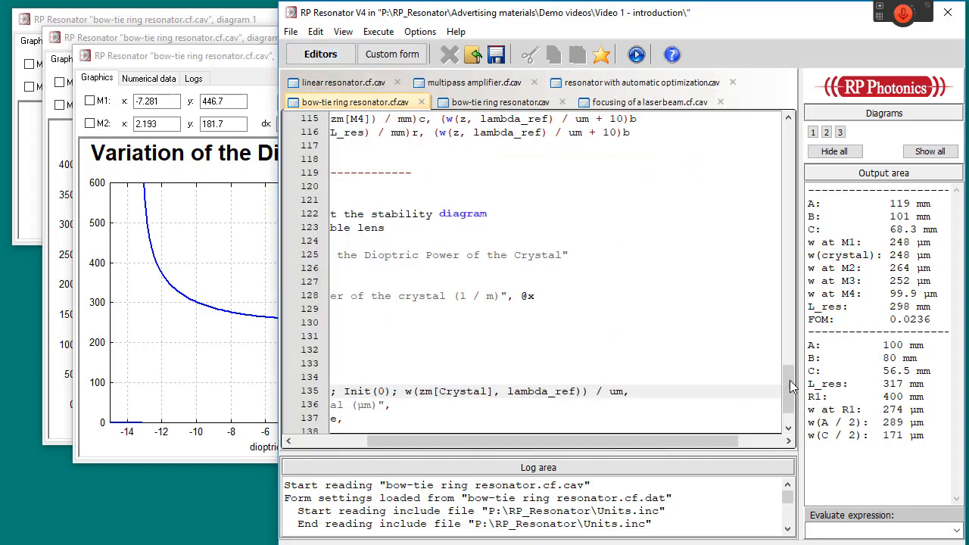
pyautogui.scroll(3)
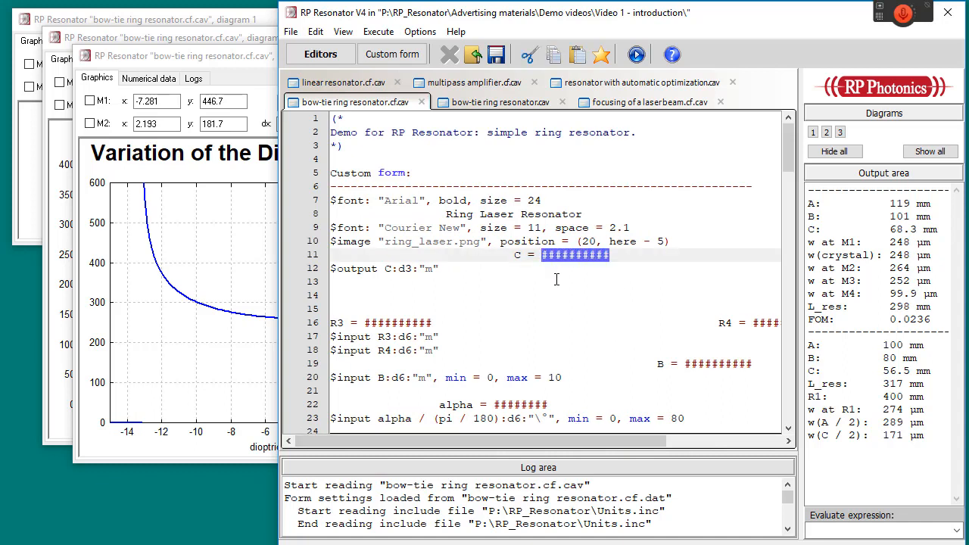
pyautogui.moveTo(587, 306)
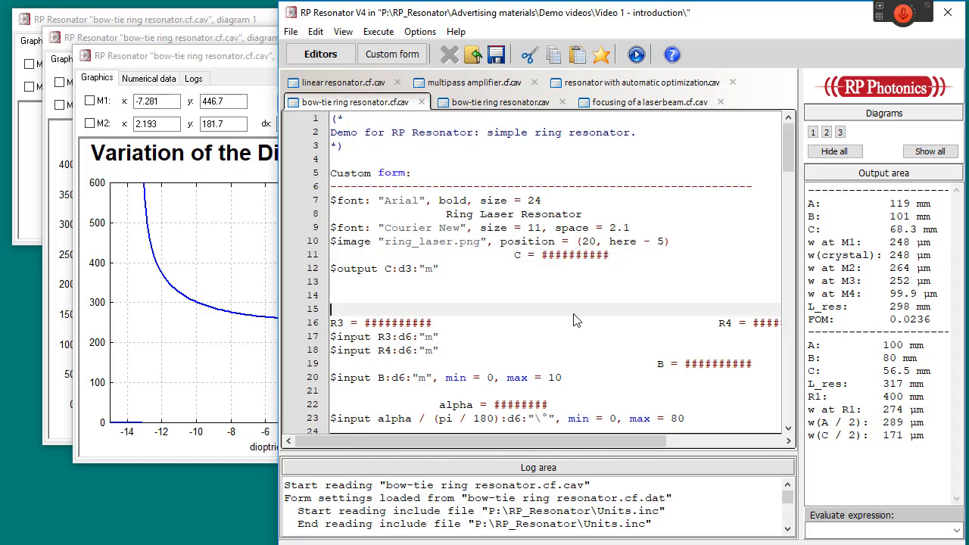
pyautogui.doubleClick(350, 336)
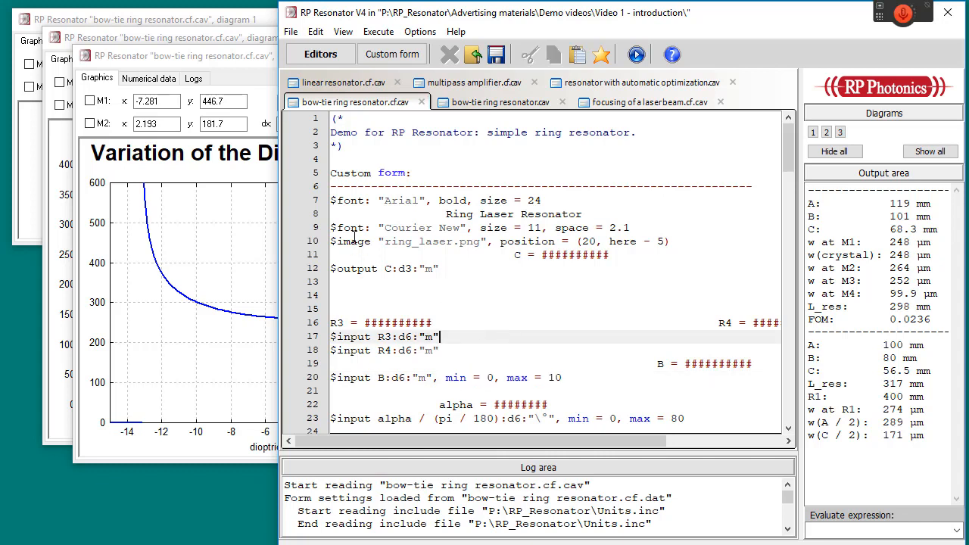
pyautogui.doubleClick(348, 241)
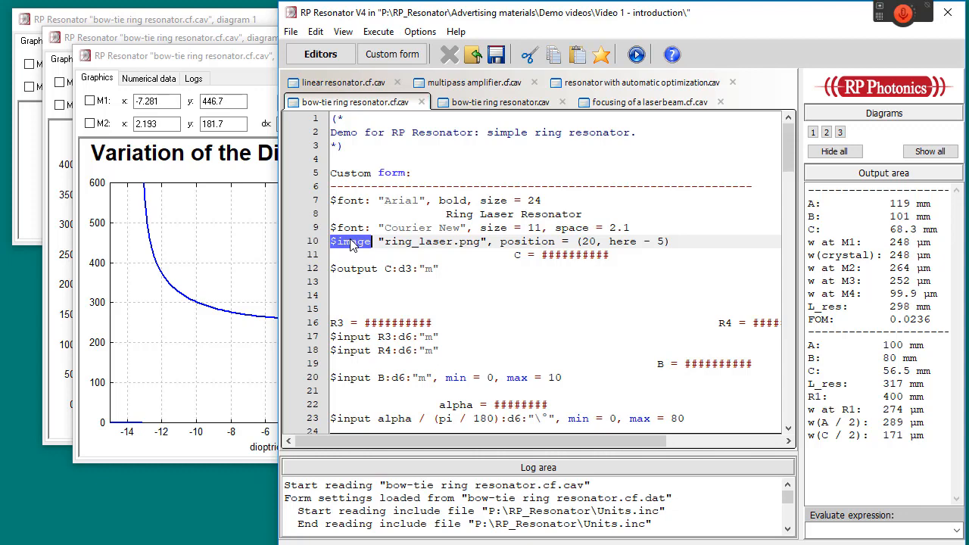
pyautogui.scroll(-3)
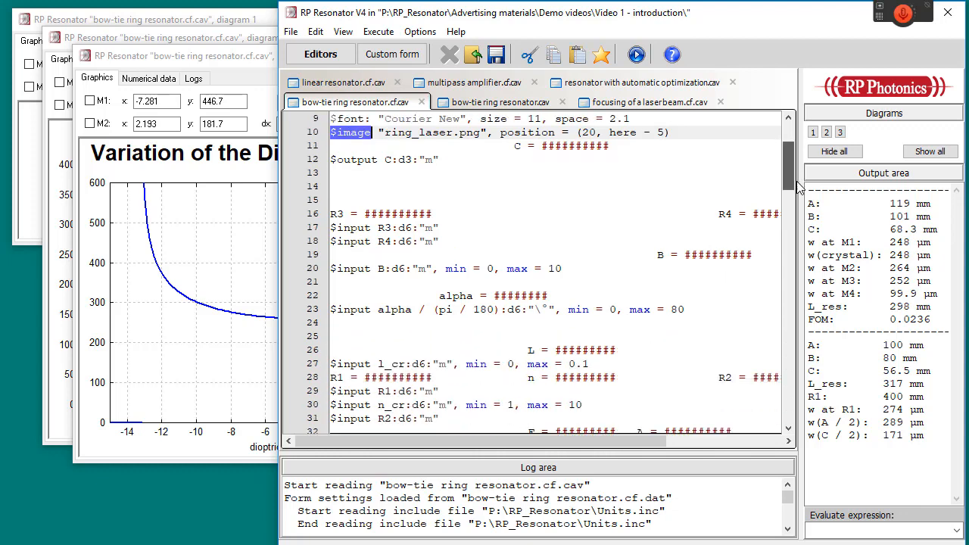
pyautogui.scroll(-3)
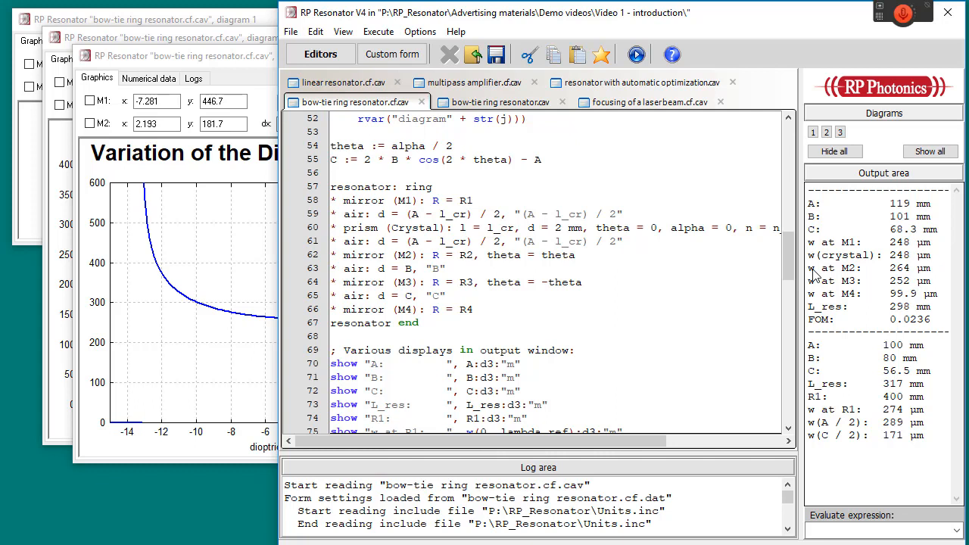
pyautogui.moveTo(672, 201)
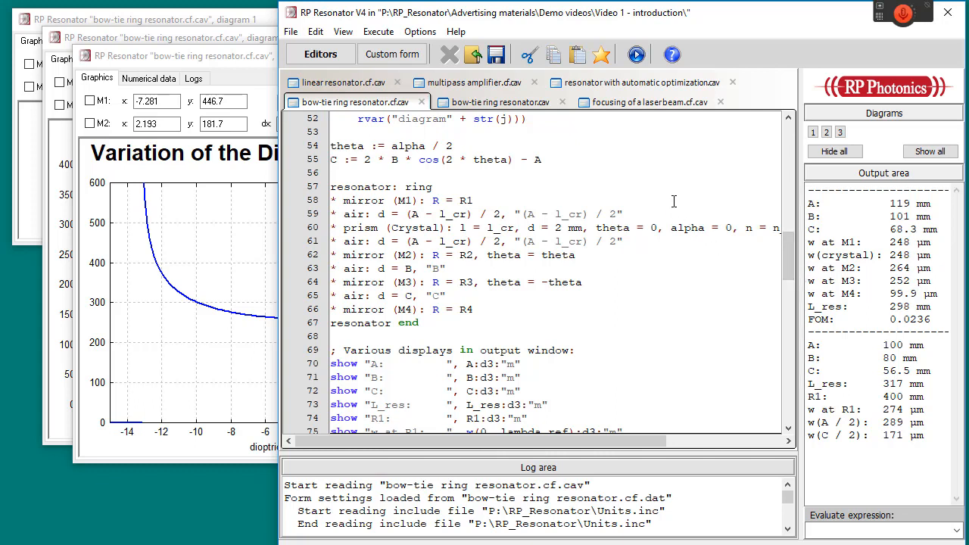
pyautogui.click(473, 200)
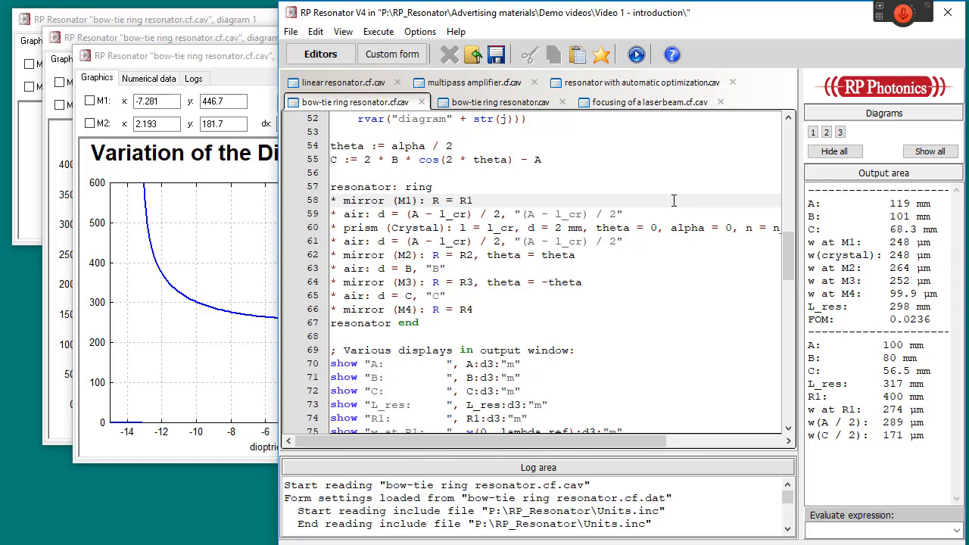
pyautogui.click(473, 200)
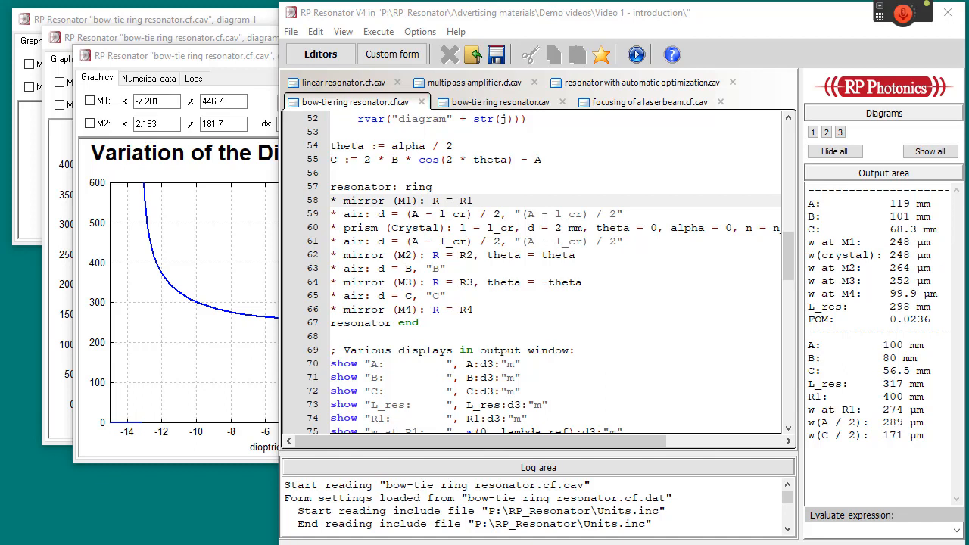
pyautogui.scroll(-3)
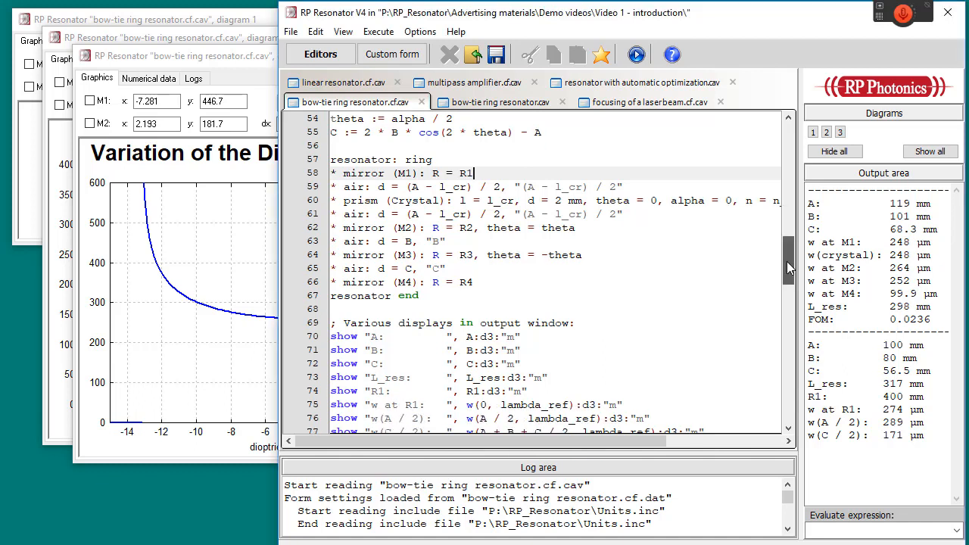
pyautogui.scroll(-3)
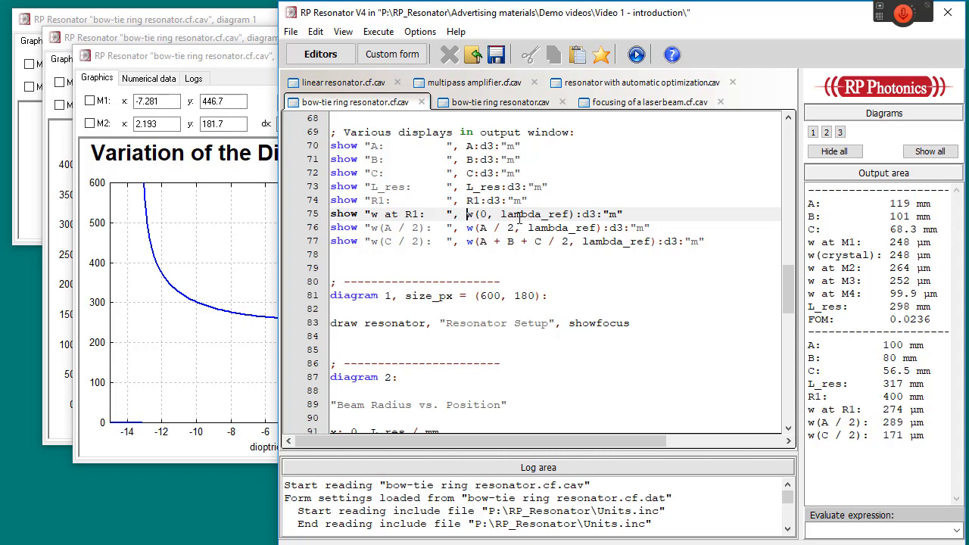
pyautogui.moveTo(524, 273)
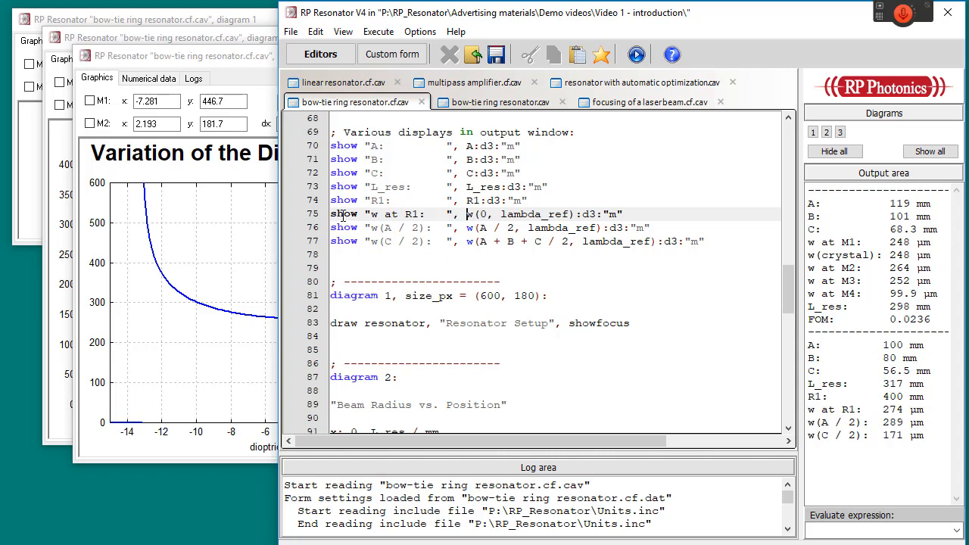
pyautogui.doubleClick(342, 214)
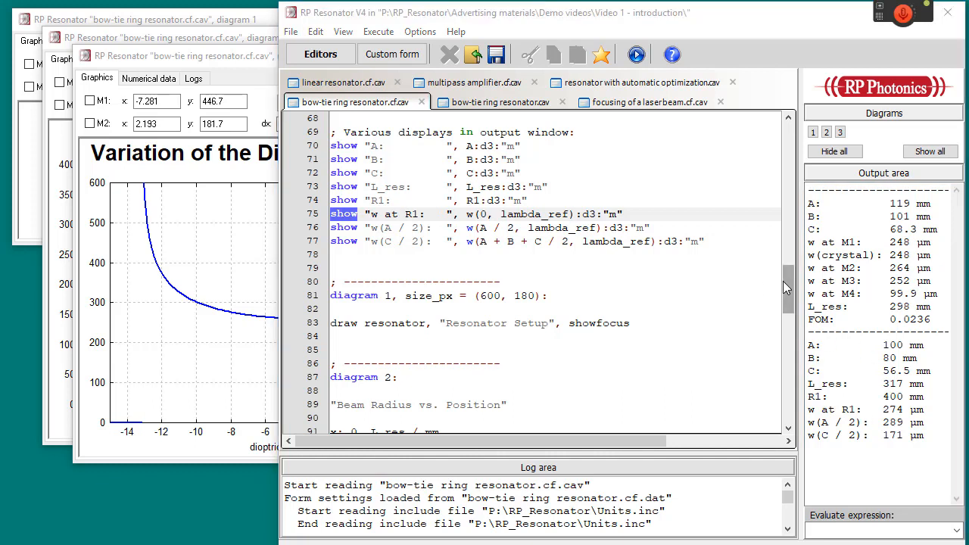
# Step: Scroll the bow-tie ring resonator script down to the 'diagram 3' dioptric-power stability section
pyautogui.scroll(-3)
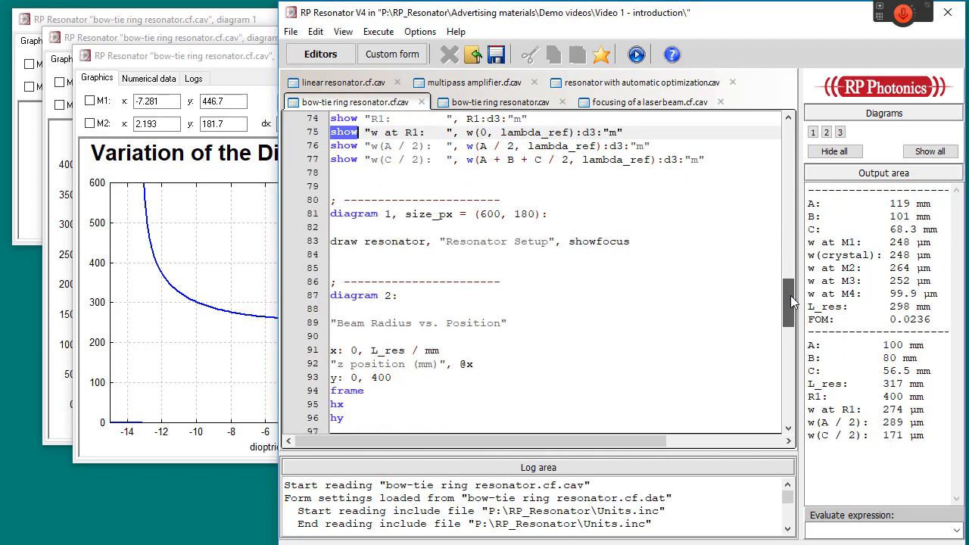
pyautogui.scroll(-3)
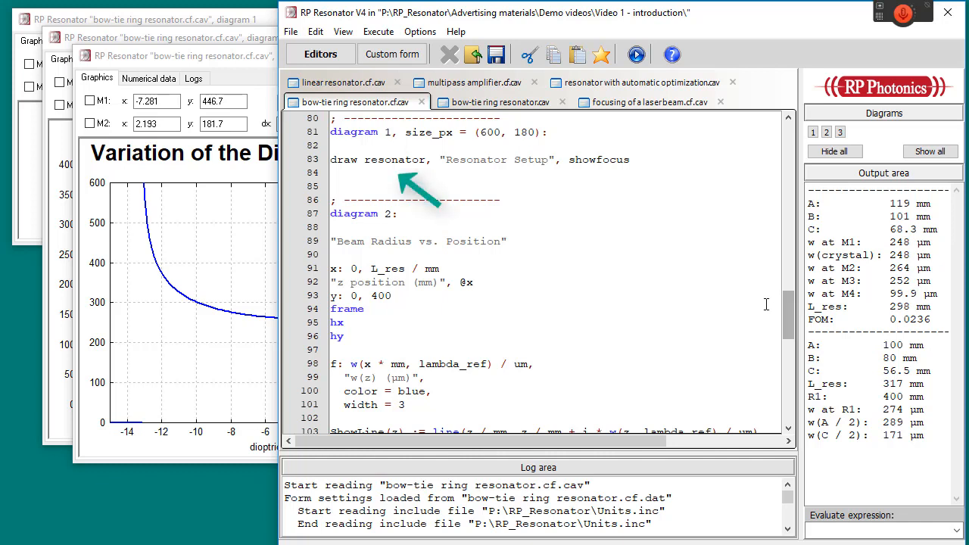
pyautogui.moveTo(738, 299)
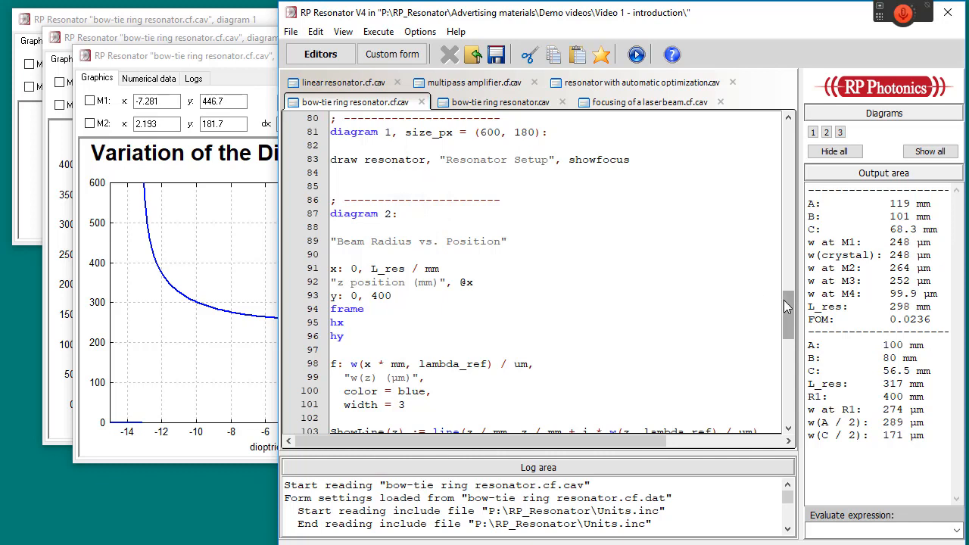
pyautogui.scroll(-3)
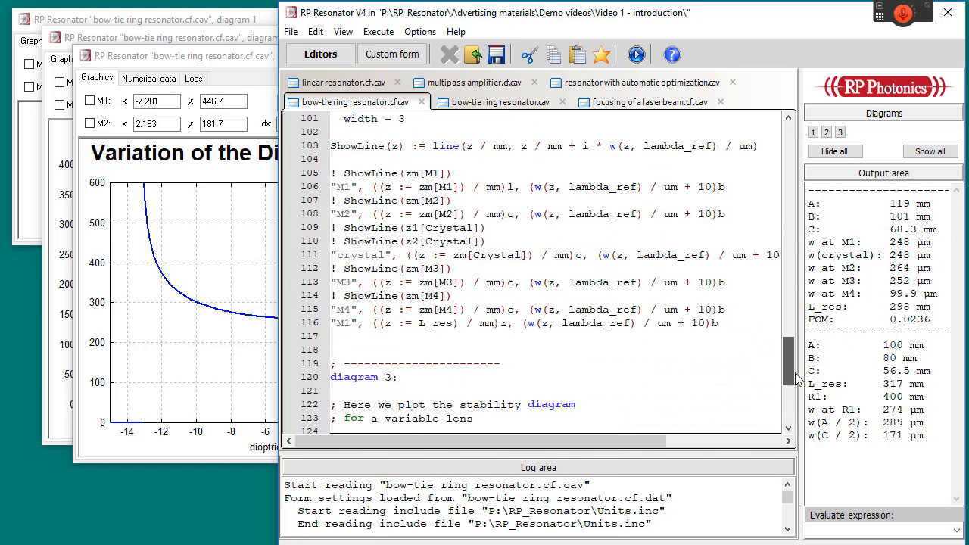
pyautogui.scroll(-3)
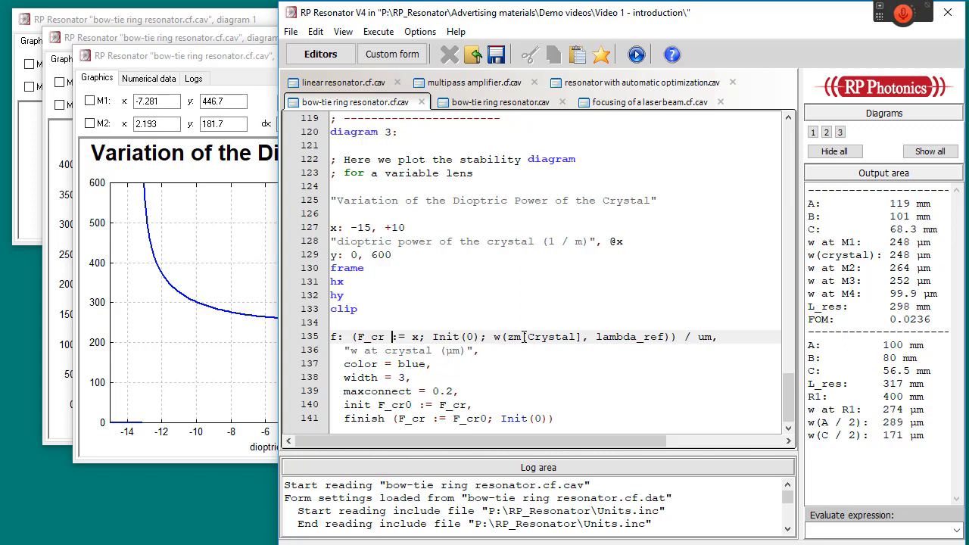
pyautogui.moveTo(551, 333)
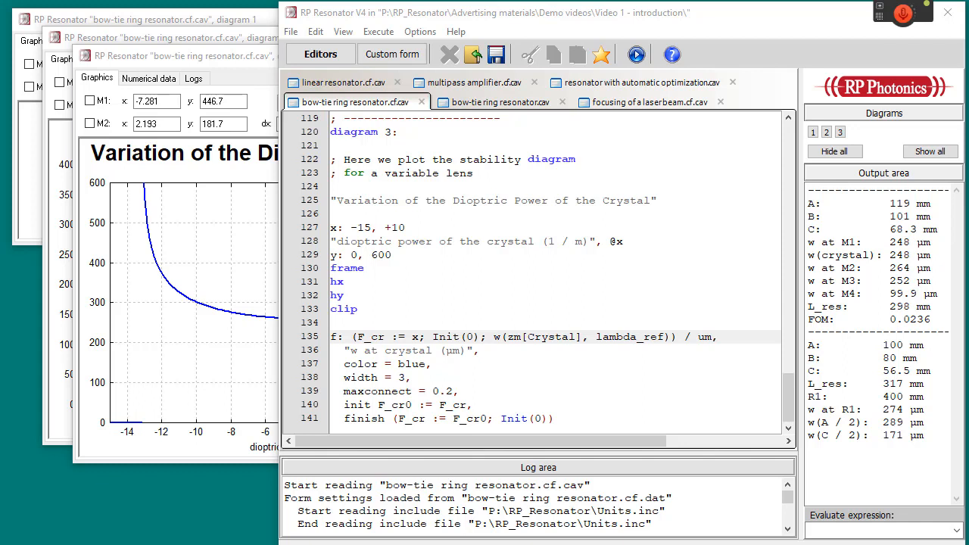
pyautogui.moveTo(572, 159)
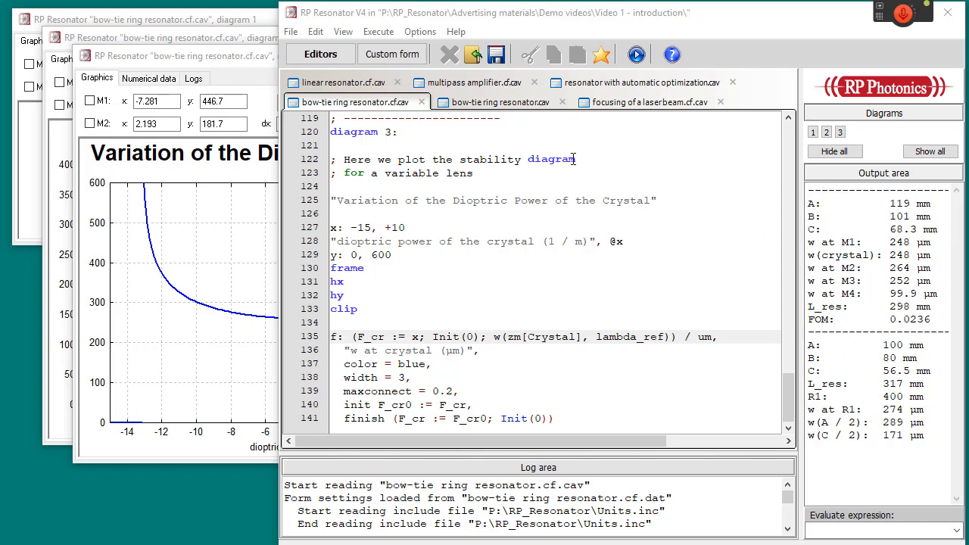
# Step: Browse the bow-tie ring resonator script from its reference wavelength and resonator parameter definitions
pyautogui.click(498, 101)
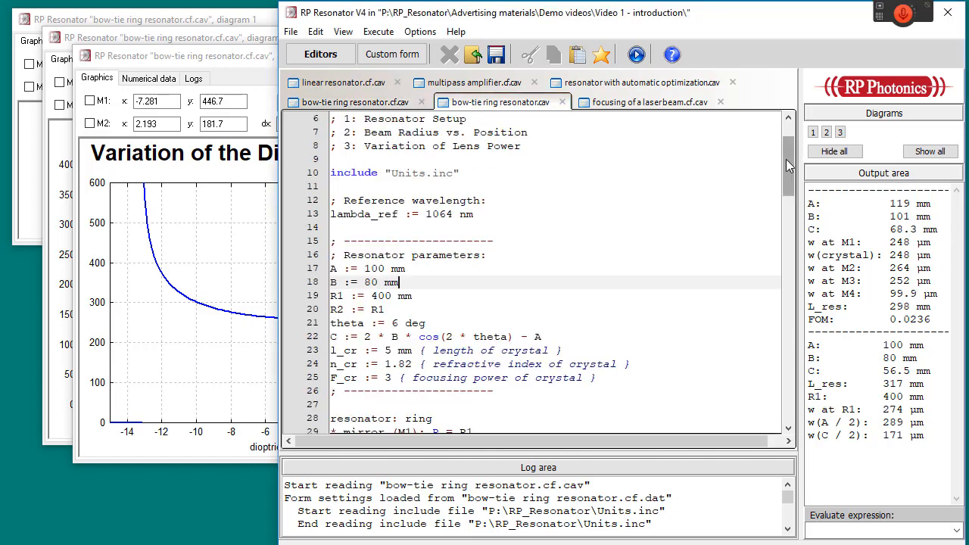
pyautogui.scroll(-3)
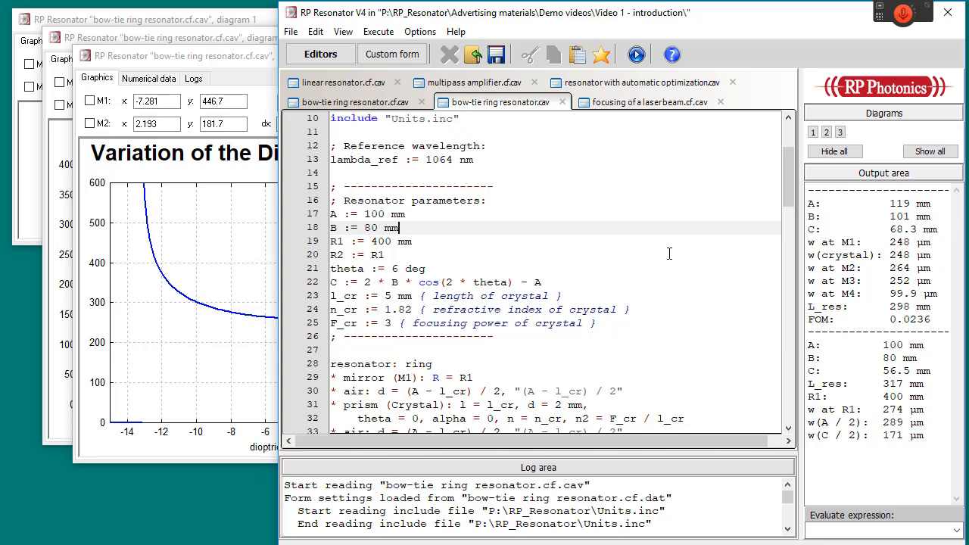
pyautogui.moveTo(560, 256)
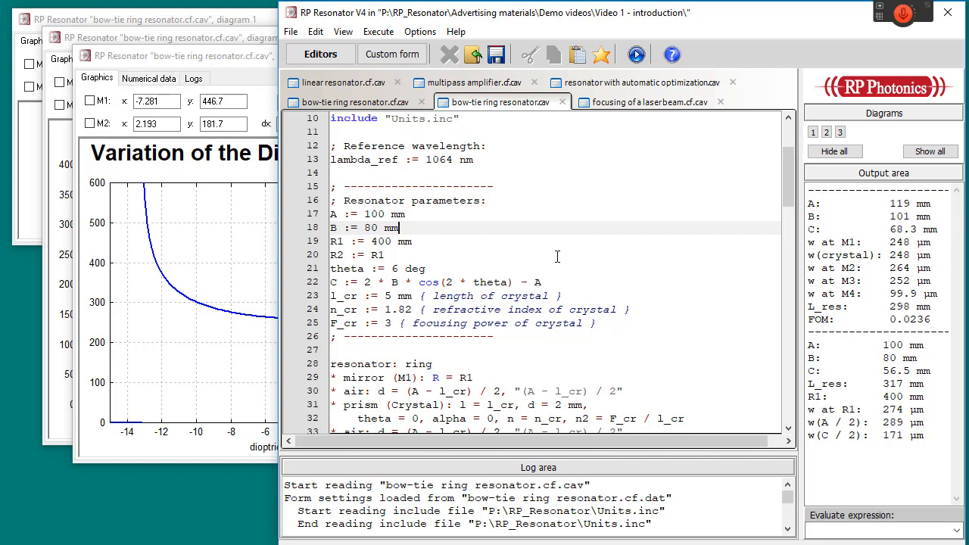
pyautogui.moveTo(560, 256)
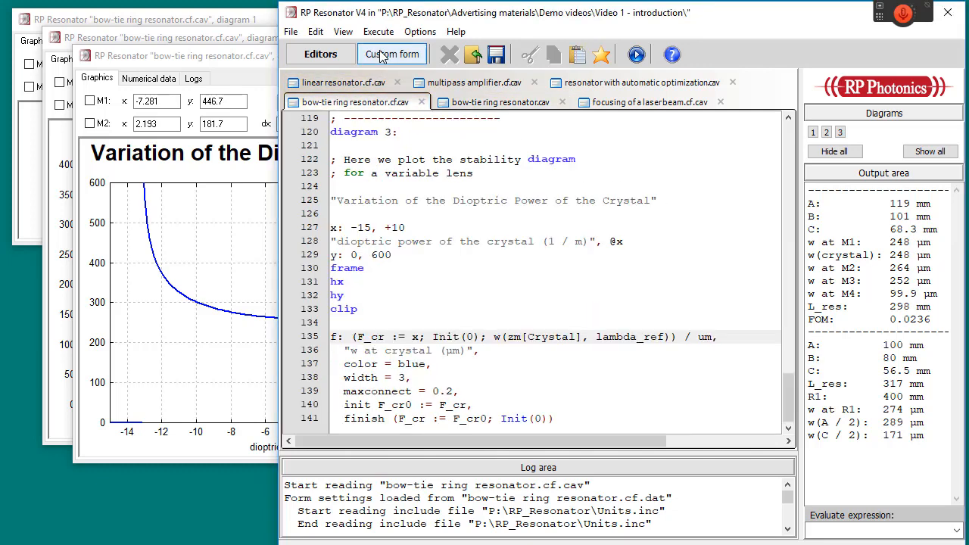
pyautogui.click(392, 54)
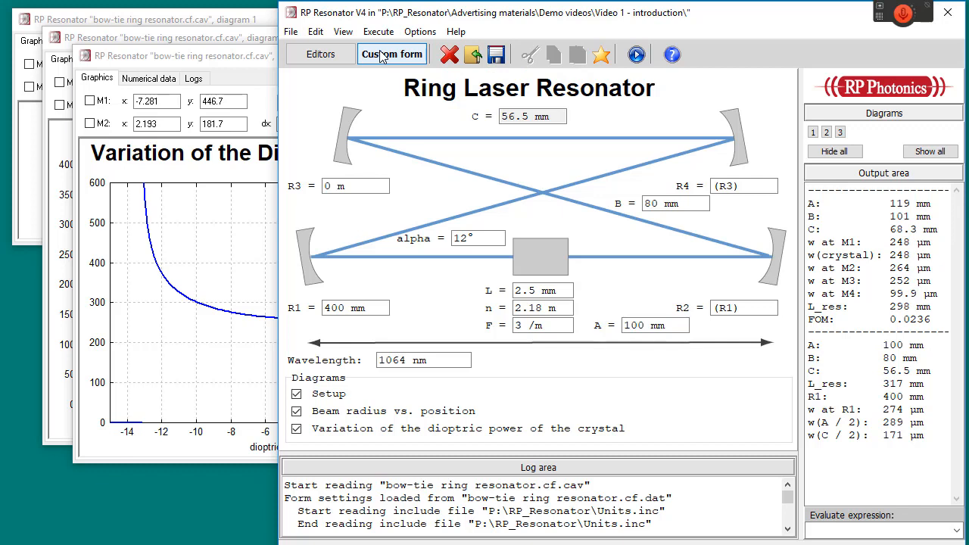
pyautogui.moveTo(623, 254)
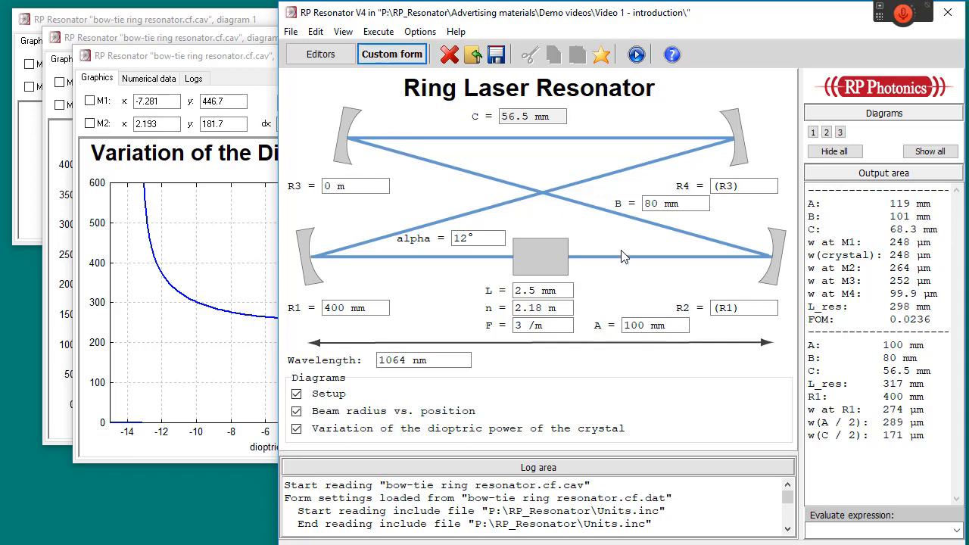
pyautogui.click(744, 307)
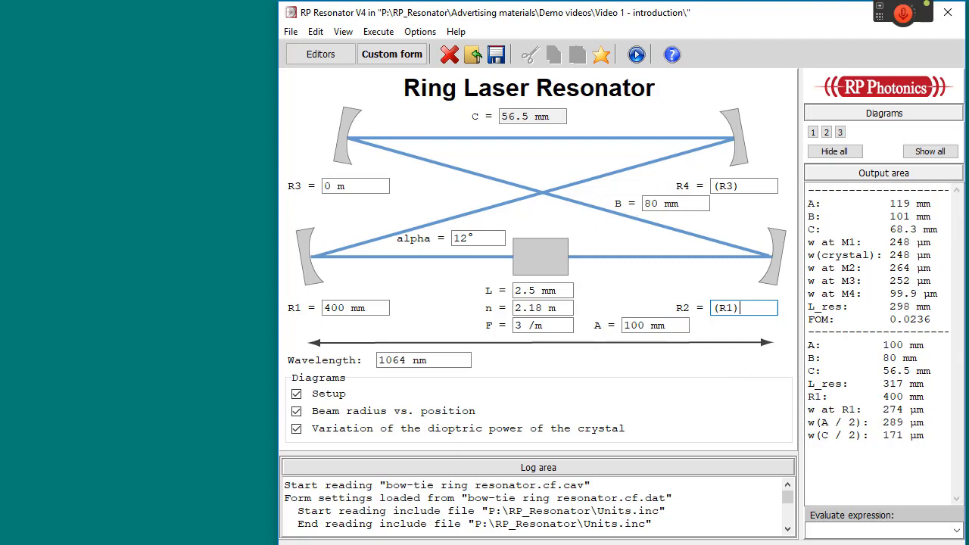
pyautogui.moveTo(477, 121)
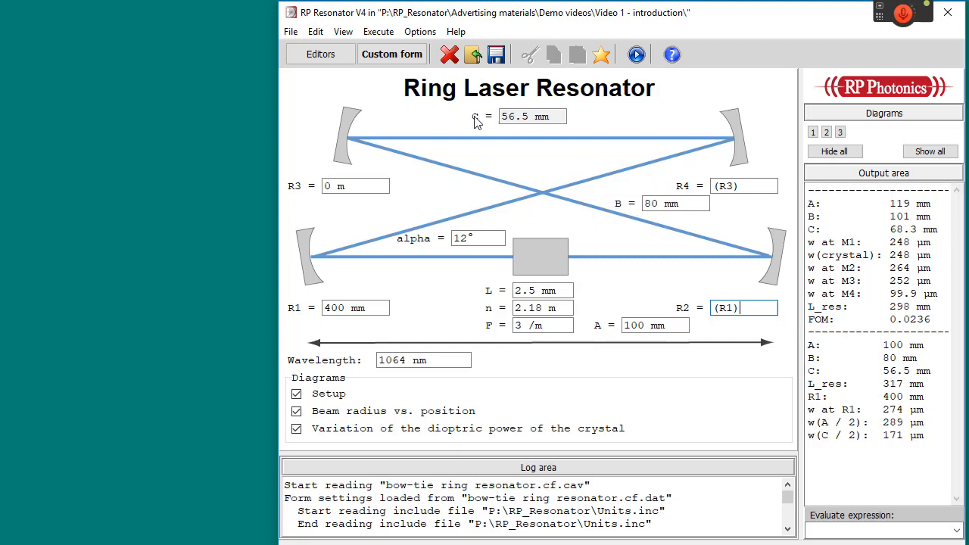
pyautogui.click(321, 55)
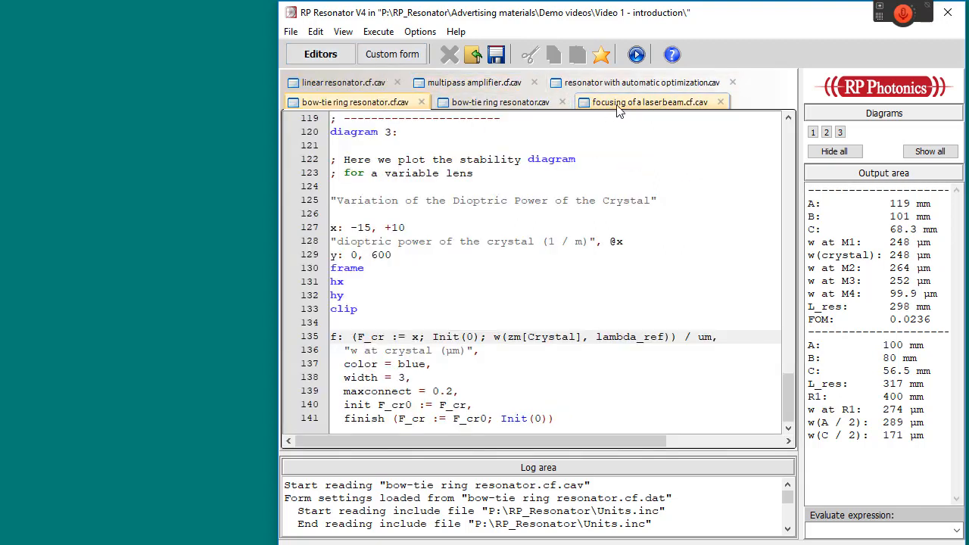
# Step: Show the 'Focusing of a Laser Beam' custom form with its Optical setup distances and lens focal lengths
pyautogui.click(391, 55)
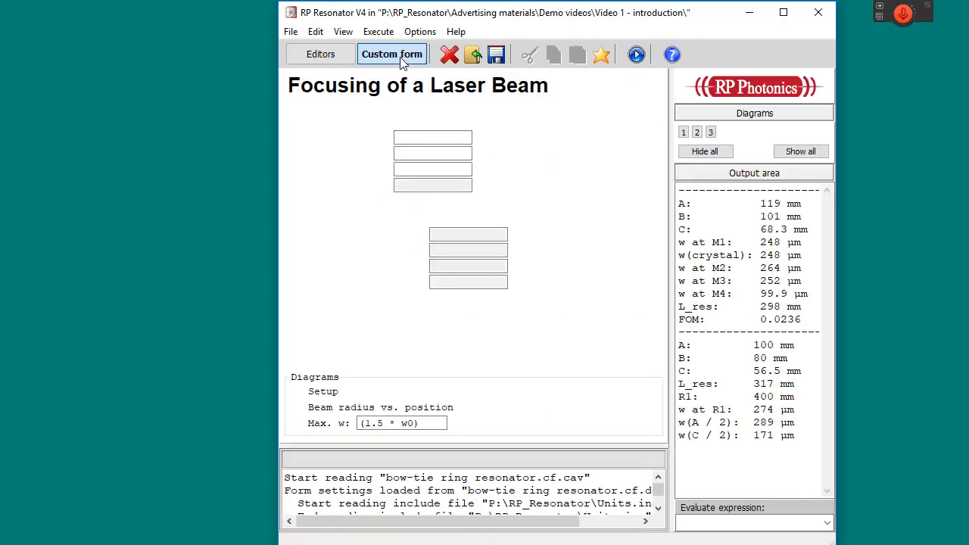
pyautogui.click(391, 54)
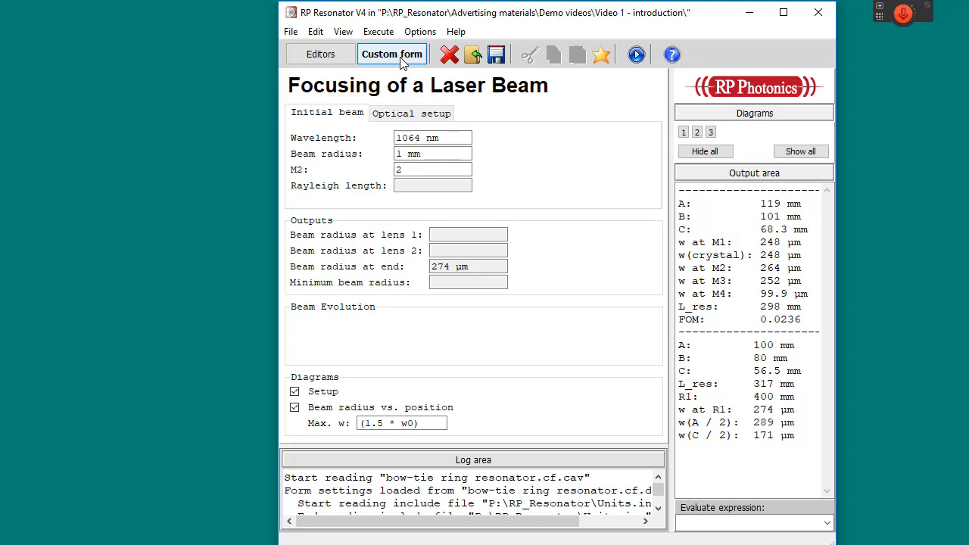
pyautogui.click(433, 170)
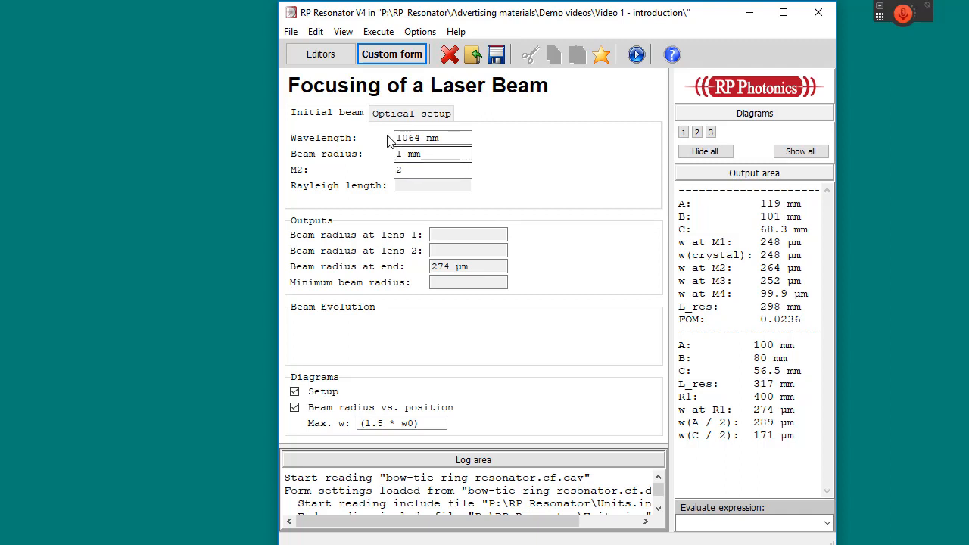
pyautogui.click(412, 112)
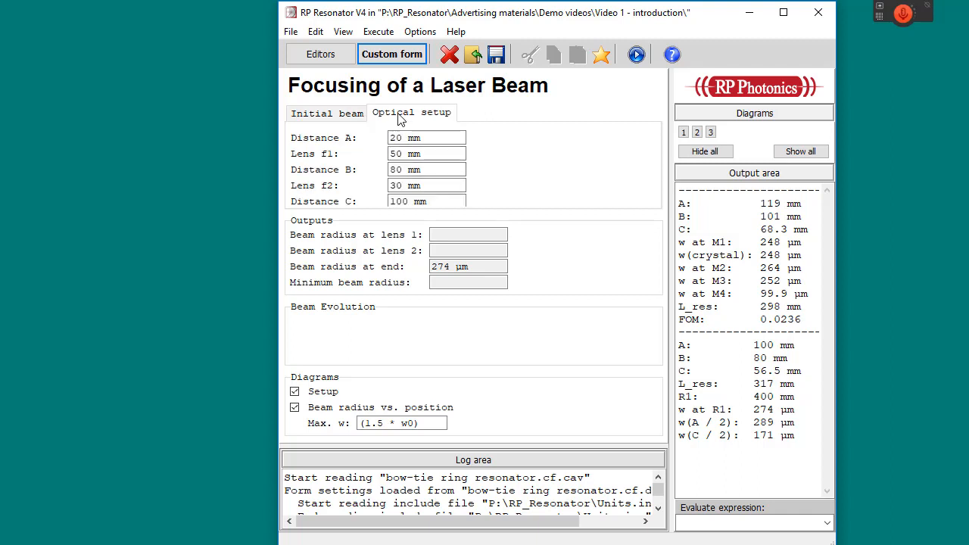
pyautogui.moveTo(642, 130)
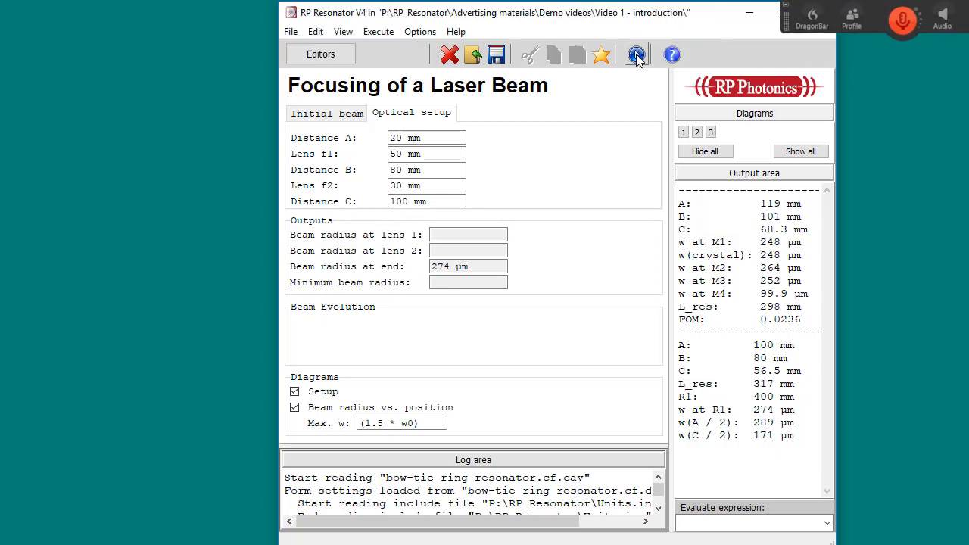
# Step: Execute the beam focusing example and bring its beam-radius-versus-position diagram forward
pyautogui.click(636, 55)
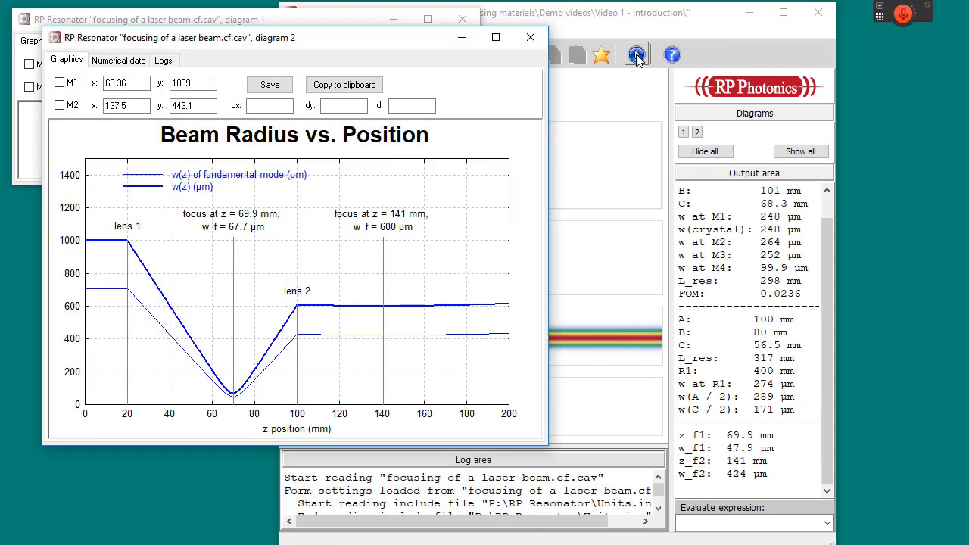
pyautogui.moveTo(636, 55)
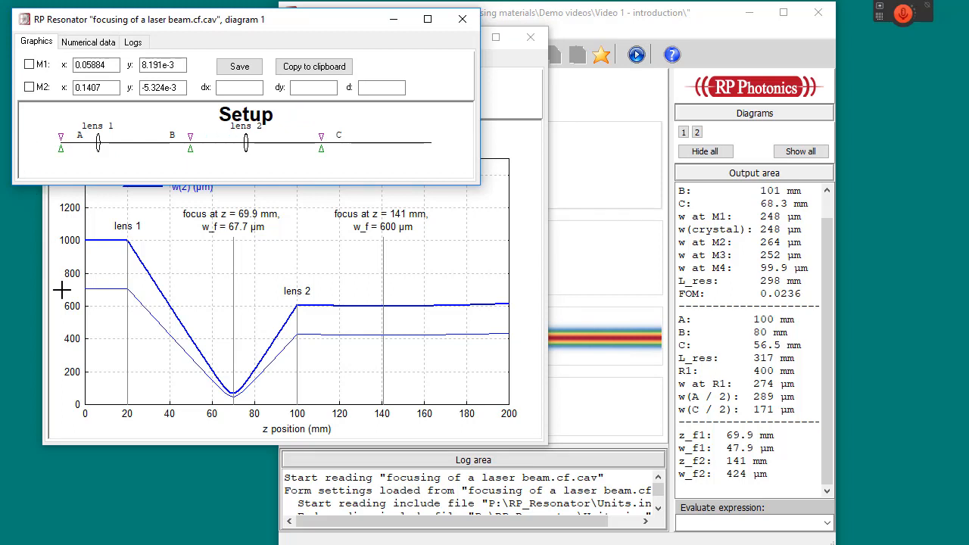
pyautogui.click(696, 132)
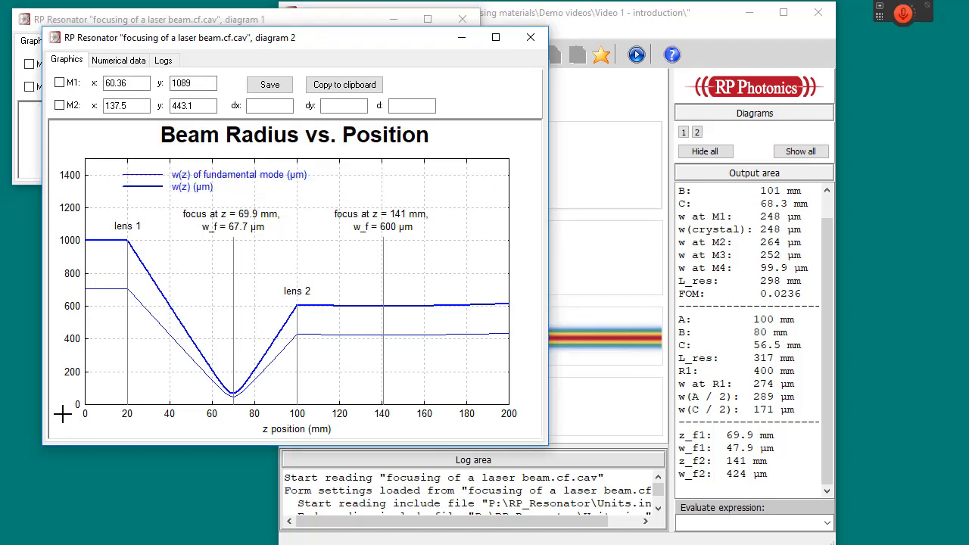
pyautogui.moveTo(51, 411)
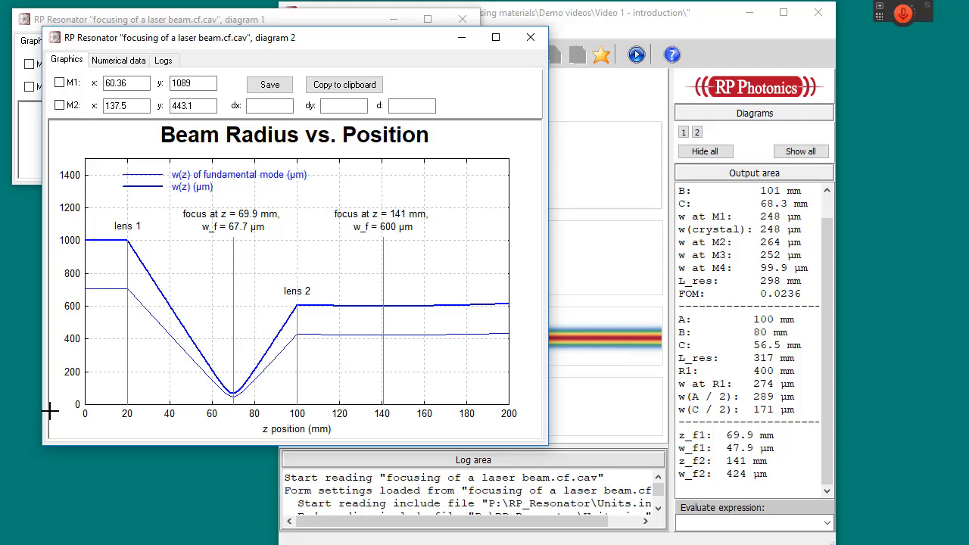
pyautogui.moveTo(50, 412)
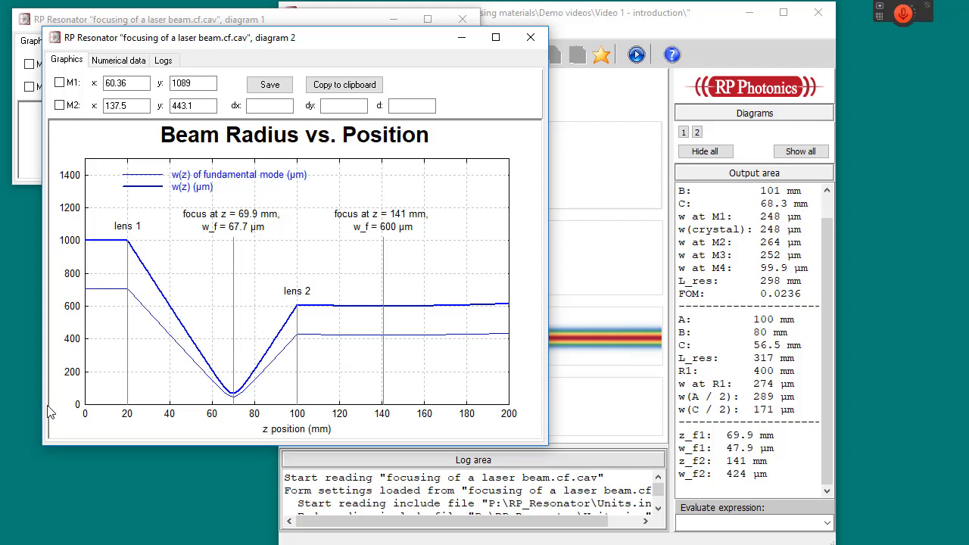
pyautogui.moveTo(258, 194)
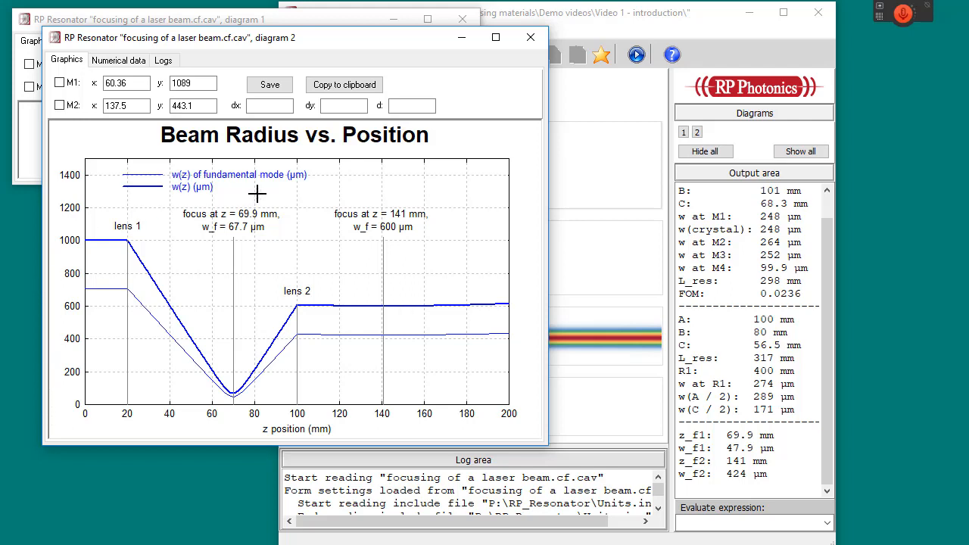
pyautogui.moveTo(231, 227)
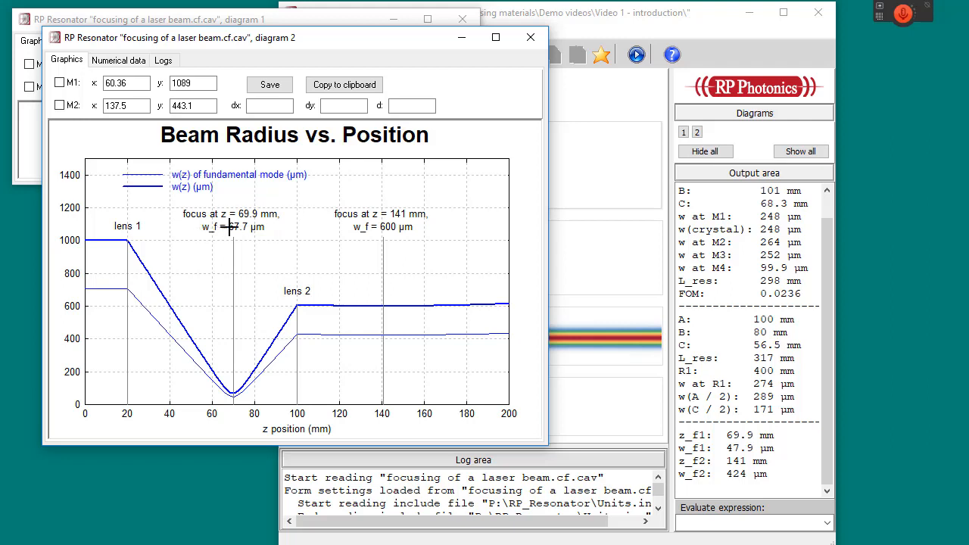
pyautogui.moveTo(318, 230)
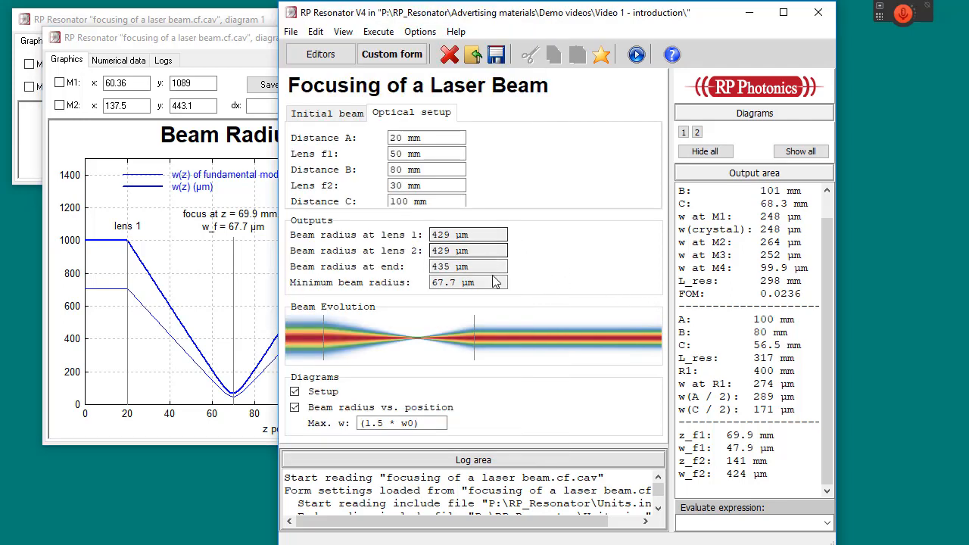
pyautogui.moveTo(529, 295)
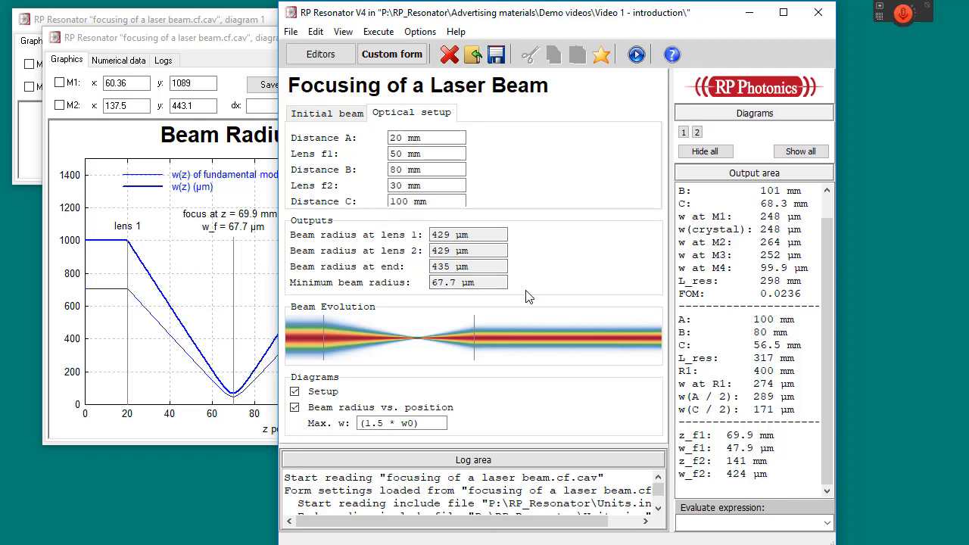
pyautogui.moveTo(576, 306)
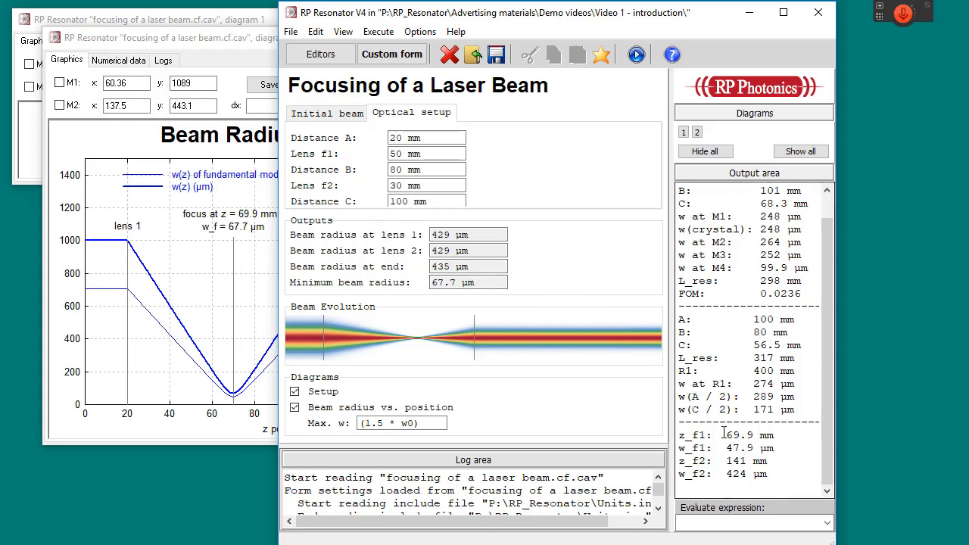
pyautogui.moveTo(648, 388)
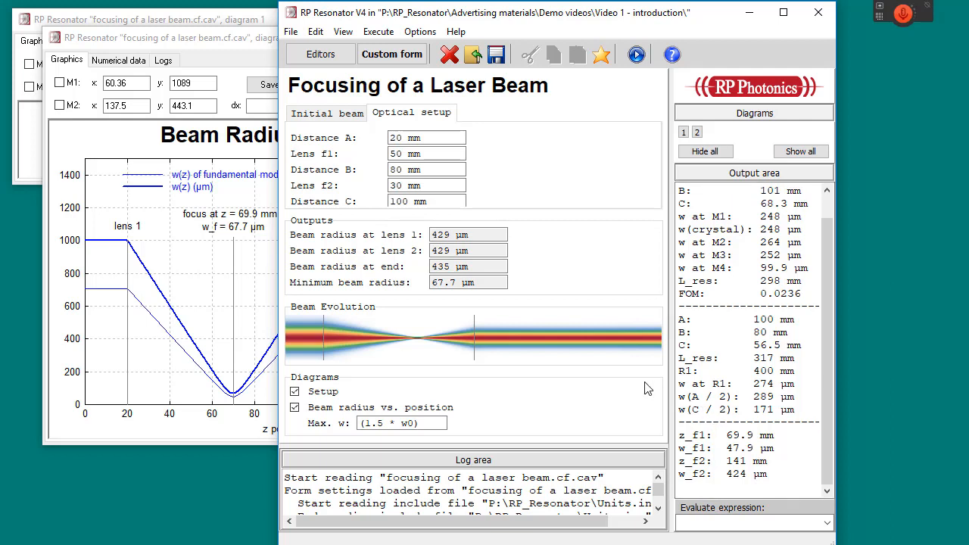
pyautogui.moveTo(460, 339)
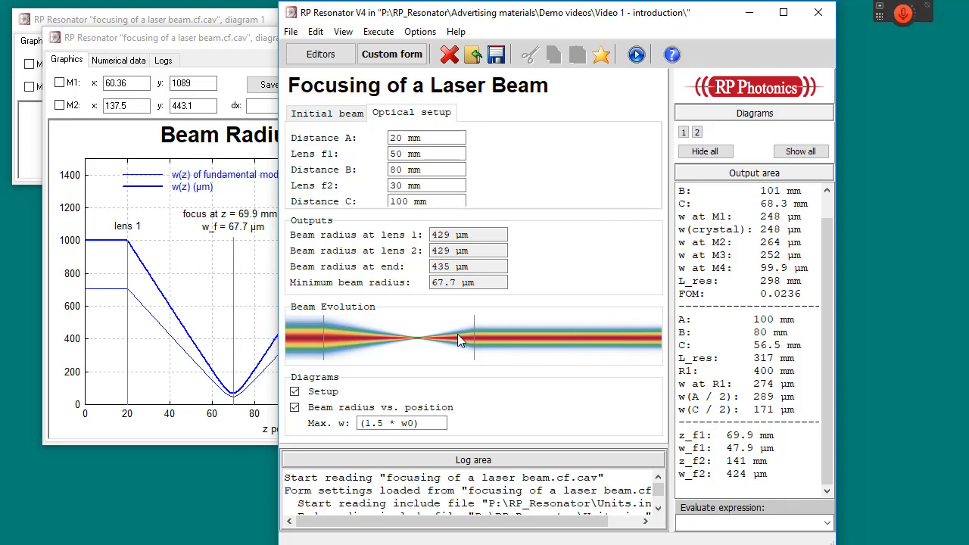
pyautogui.moveTo(467, 351)
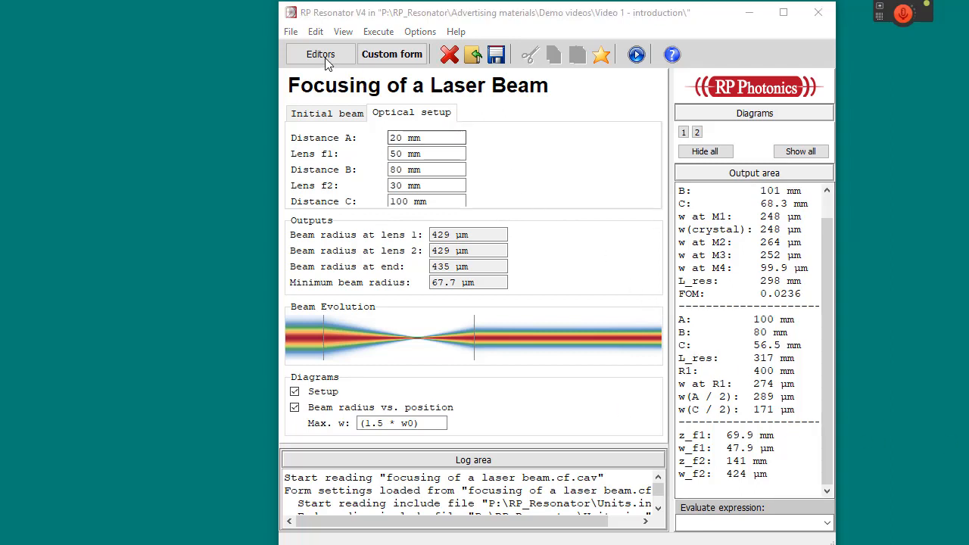
# Step: Show the Linear Laser Resonator example's custom input form from the editors
pyautogui.click(321, 55)
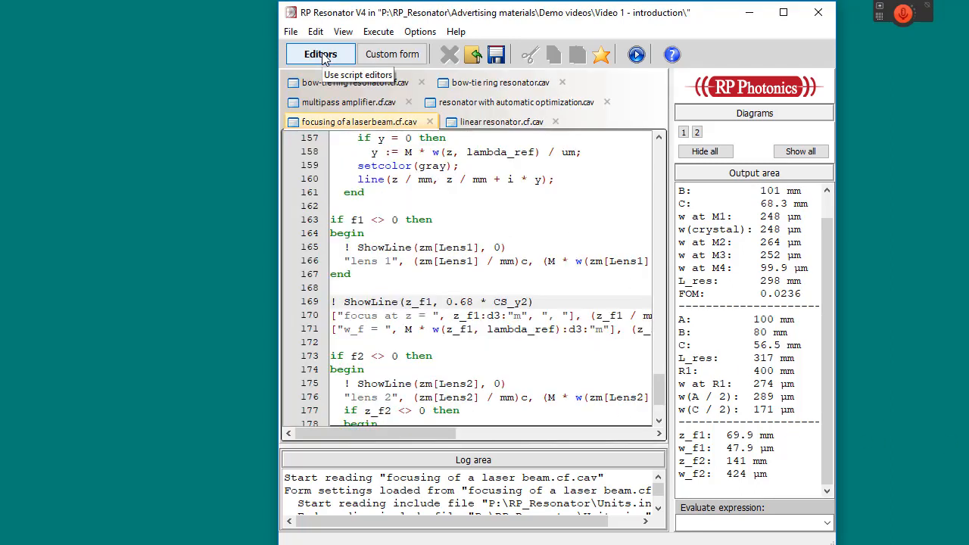
pyautogui.click(503, 121)
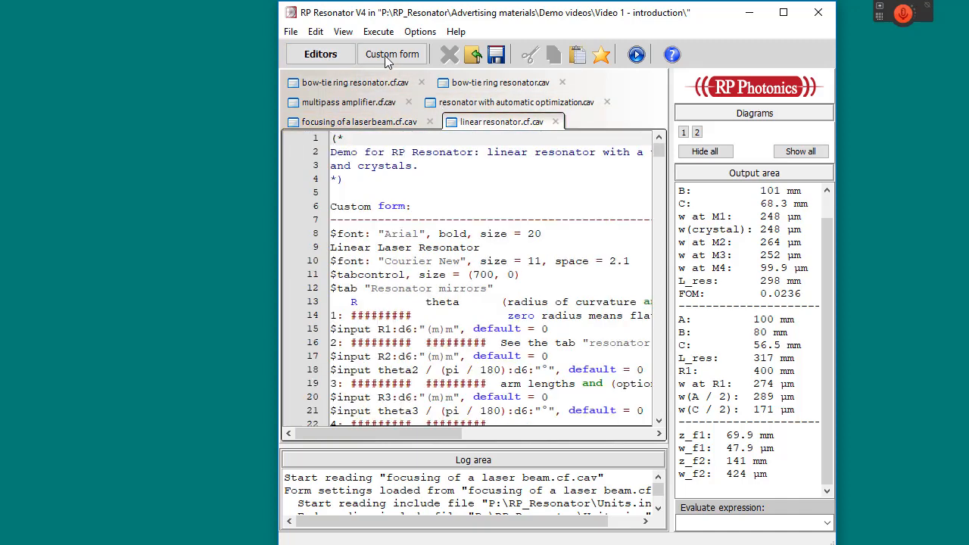
pyautogui.click(391, 55)
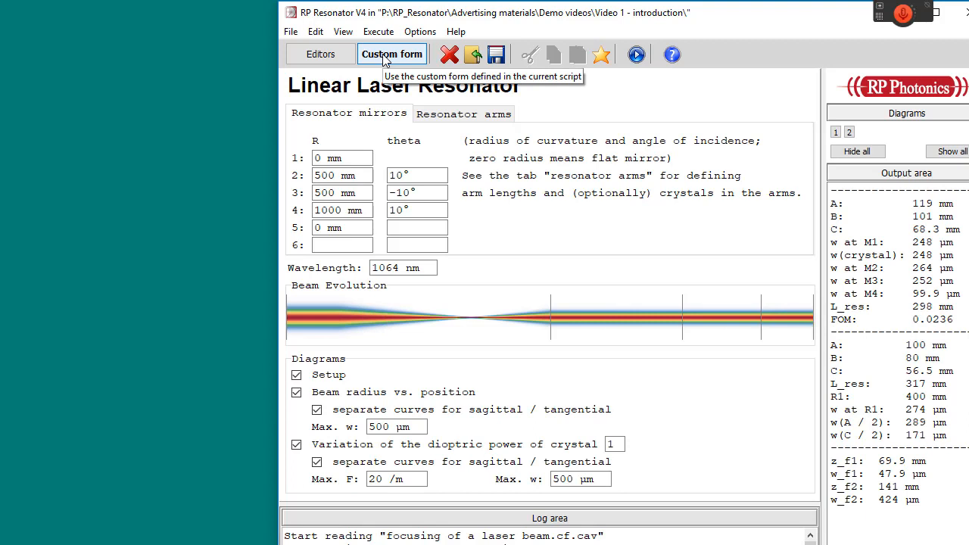
pyautogui.moveTo(392, 54)
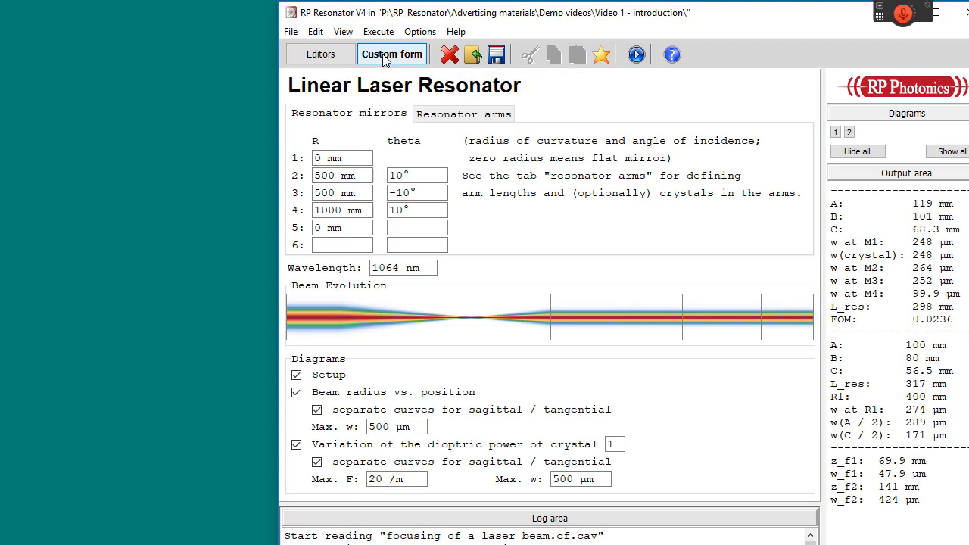
pyautogui.moveTo(382, 73)
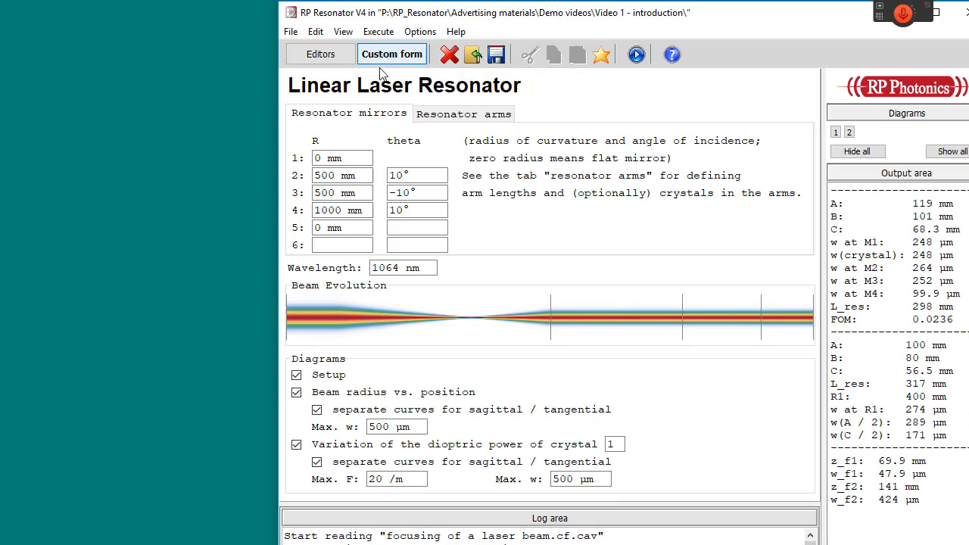
pyautogui.moveTo(387, 97)
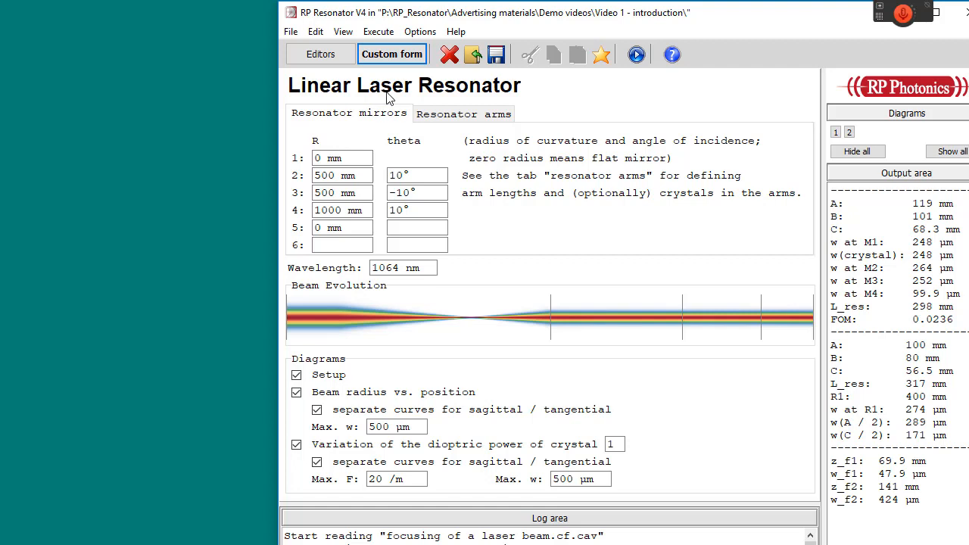
pyautogui.click(463, 112)
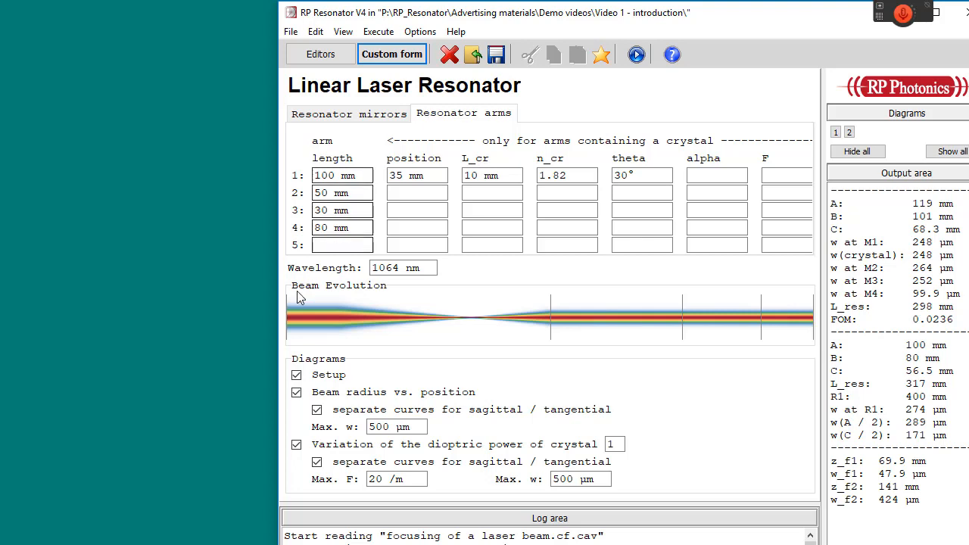
# Step: Execute the linear resonator calculation with the setup diagram included, producing beam-radius and dioptric-power diagrams
pyautogui.click(297, 375)
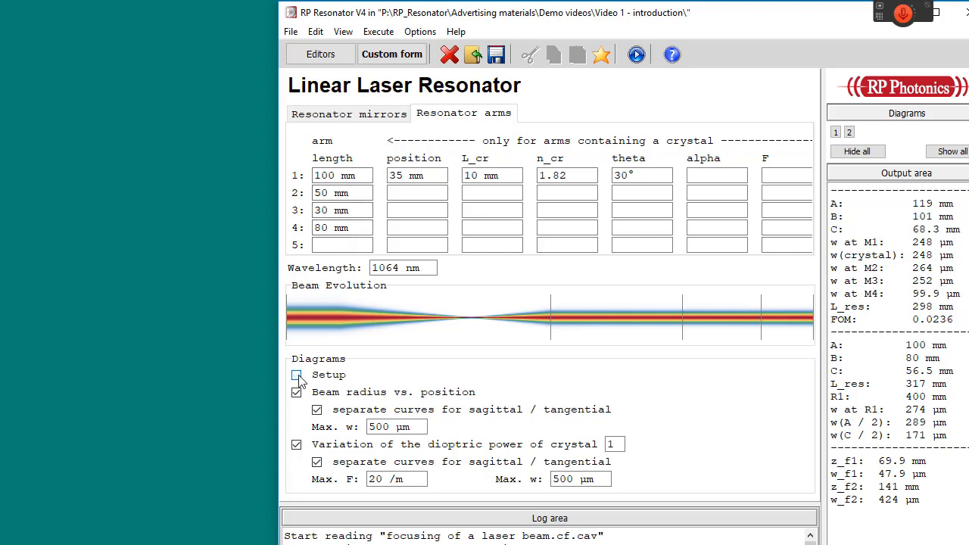
pyautogui.click(297, 376)
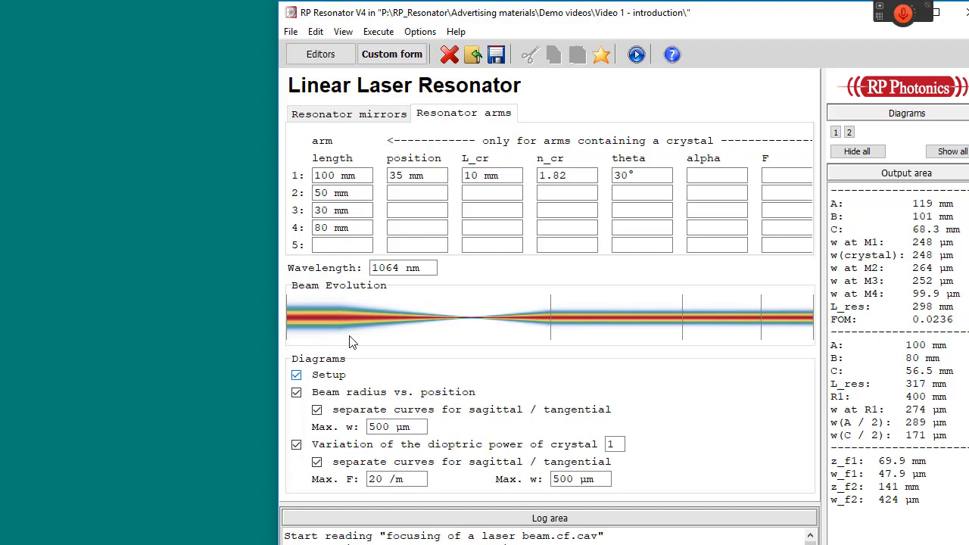
pyautogui.click(635, 54)
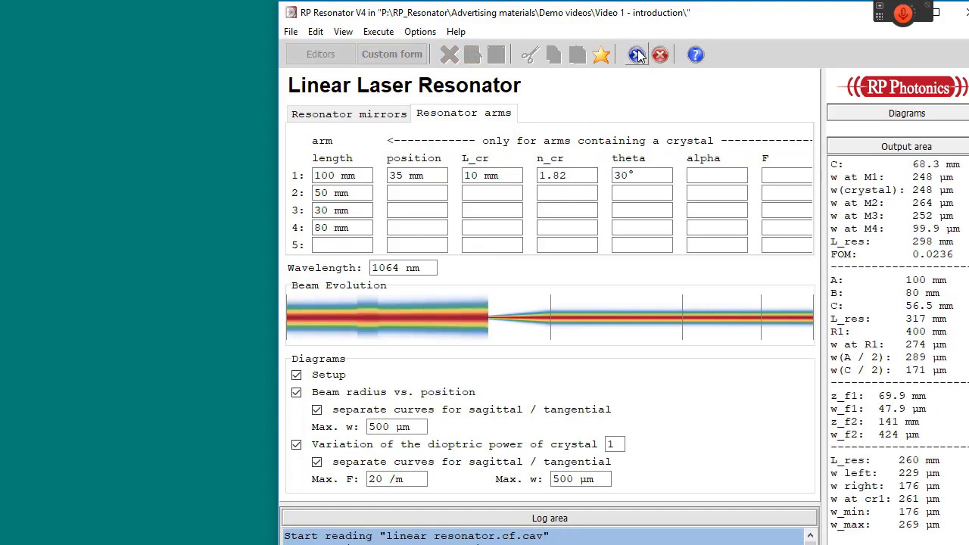
pyautogui.click(635, 54)
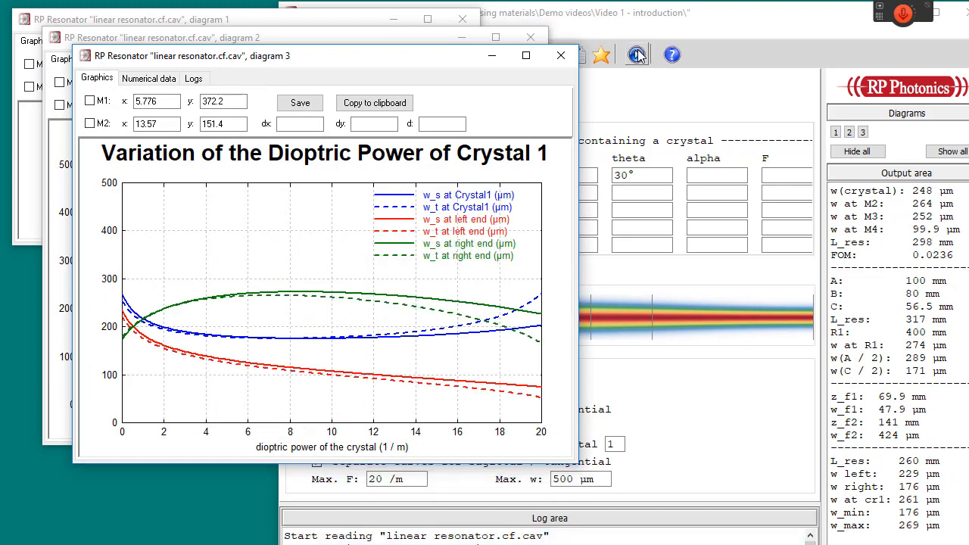
pyautogui.moveTo(636, 55)
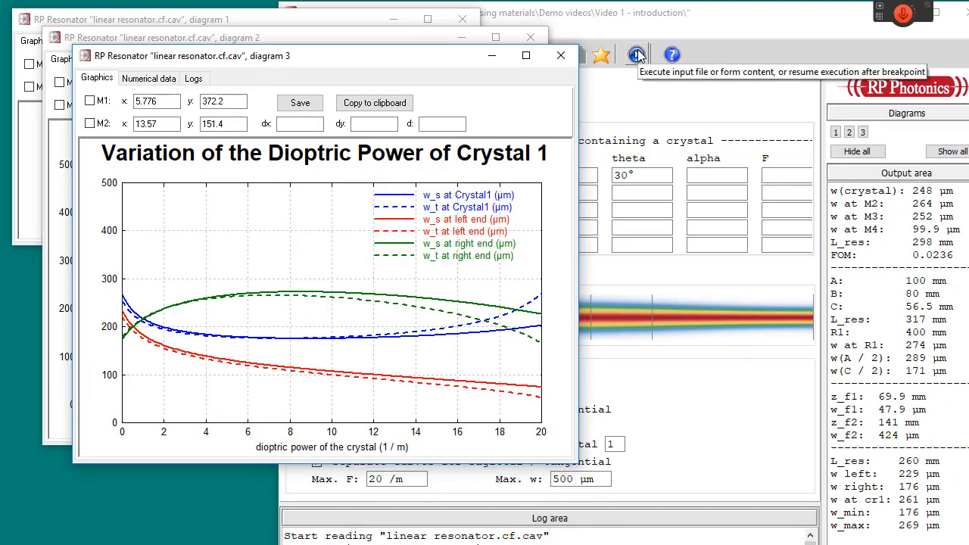
pyautogui.moveTo(787, 280)
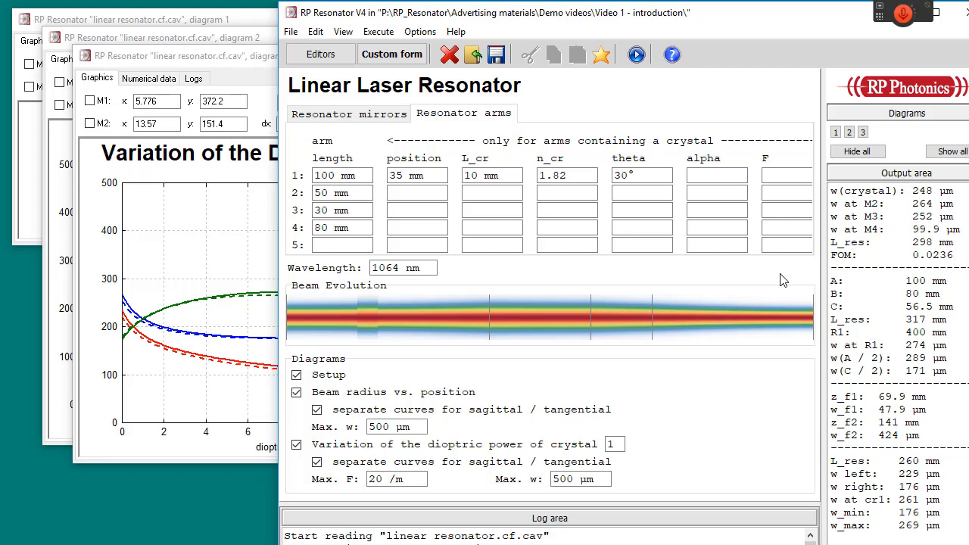
pyautogui.moveTo(711, 19)
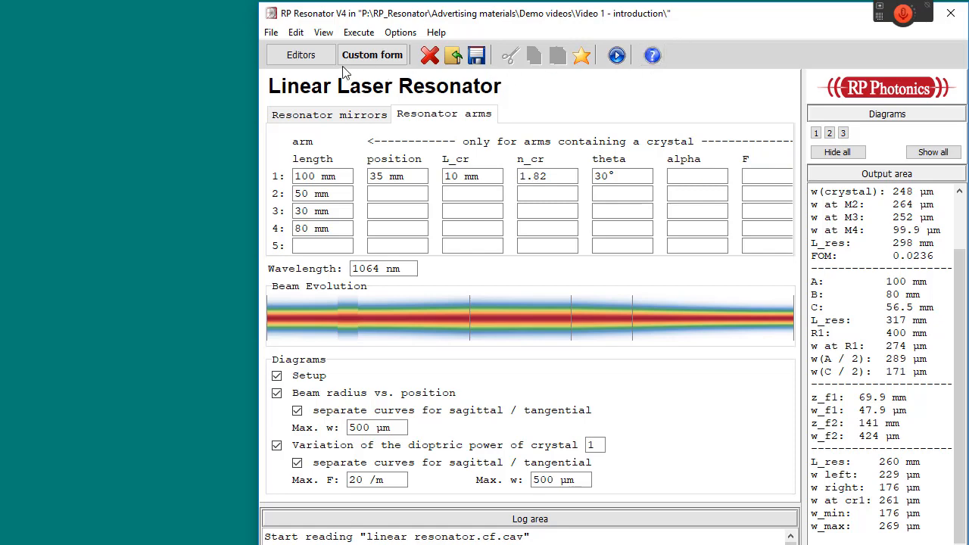
# Step: Show the multipass amplifier form's geometry, crystal and operation parameters, then execute it for its diagrams
pyautogui.click(300, 54)
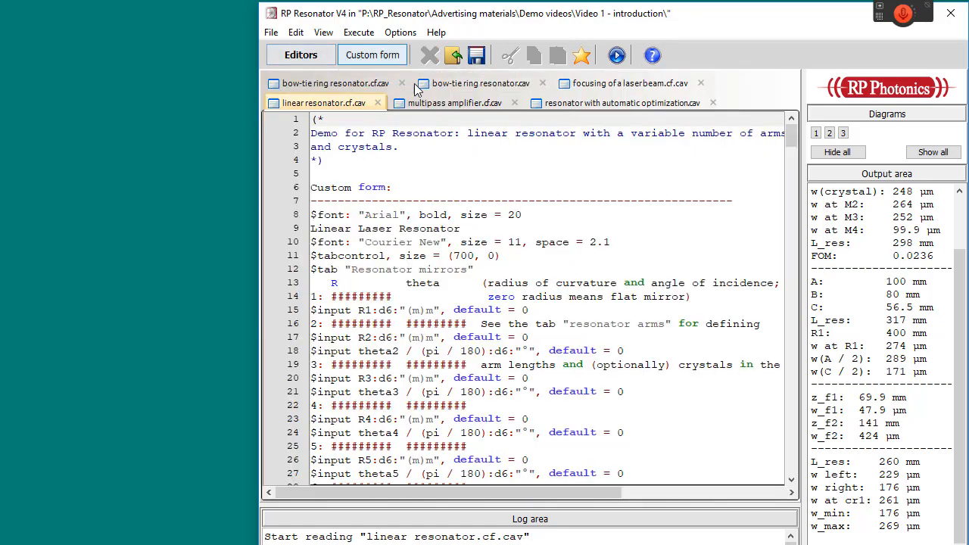
pyautogui.click(373, 54)
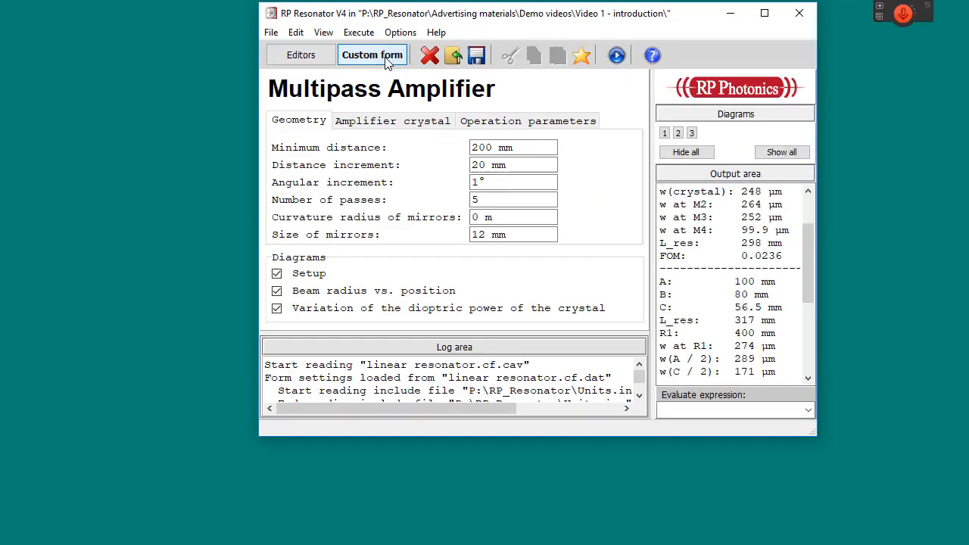
pyautogui.moveTo(373, 54)
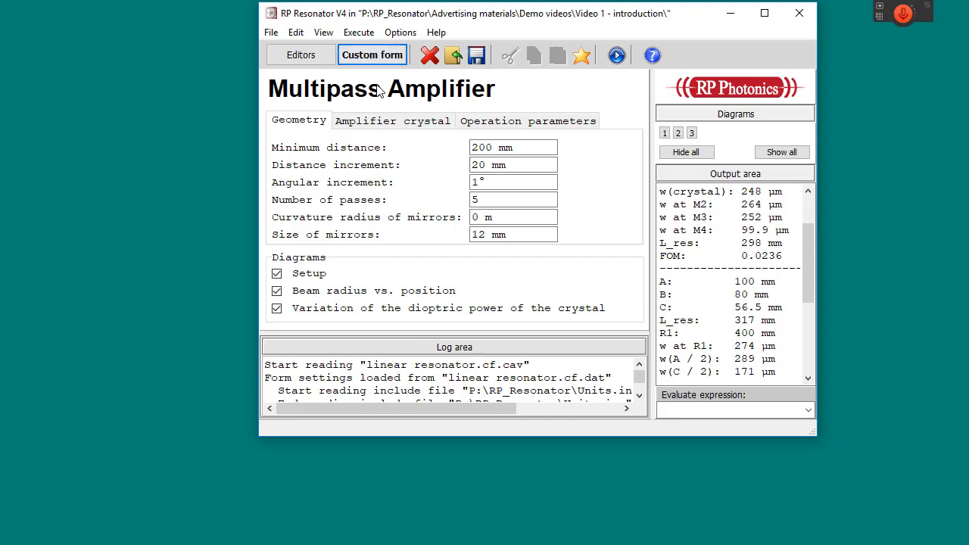
pyautogui.click(393, 121)
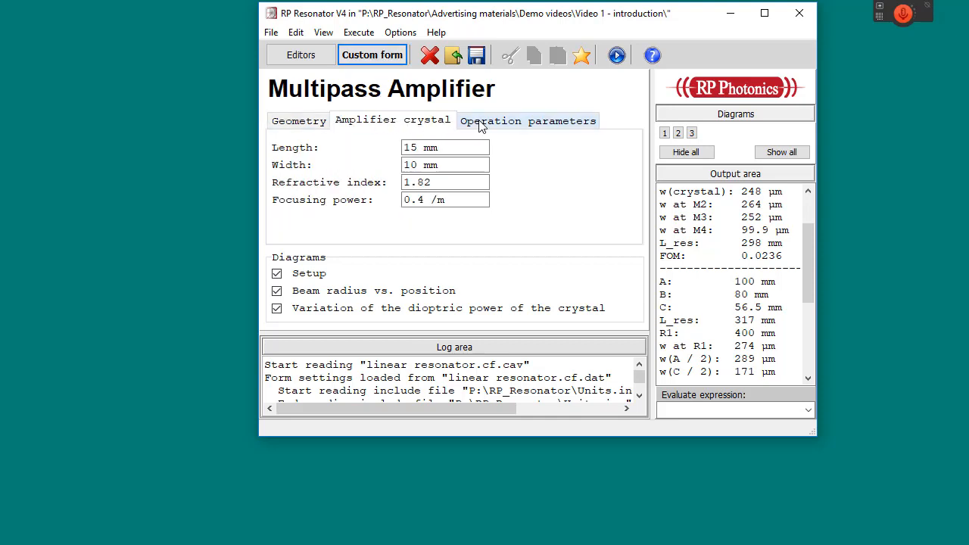
pyautogui.click(527, 122)
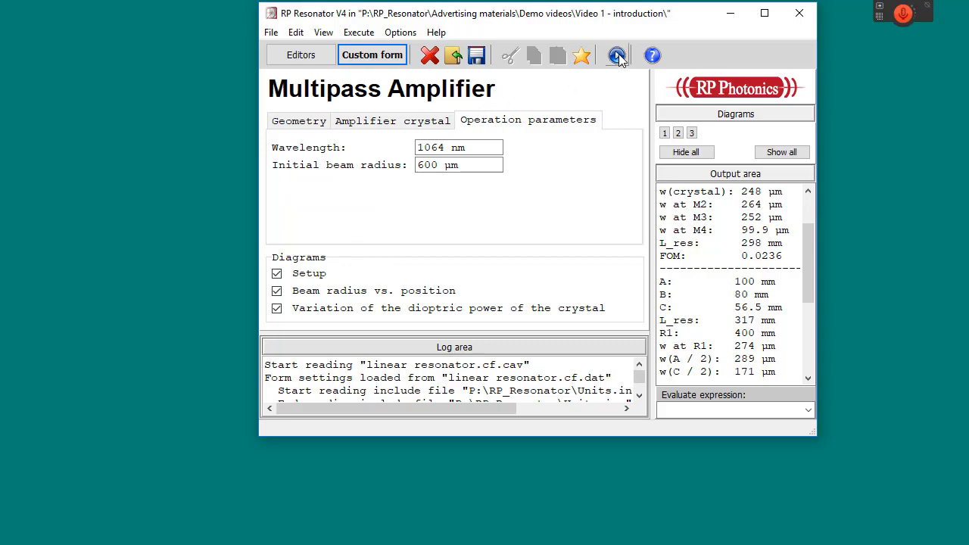
pyautogui.click(618, 55)
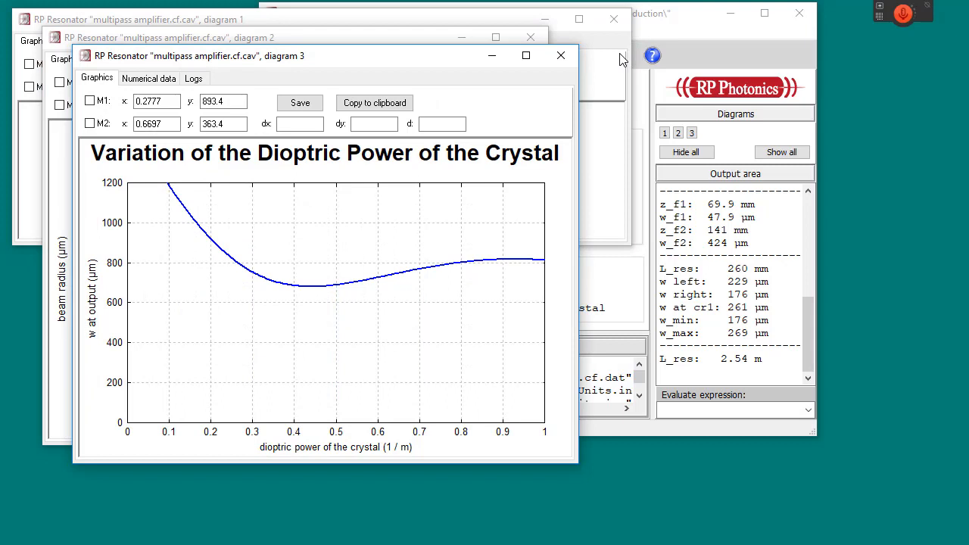
pyautogui.moveTo(347, 305)
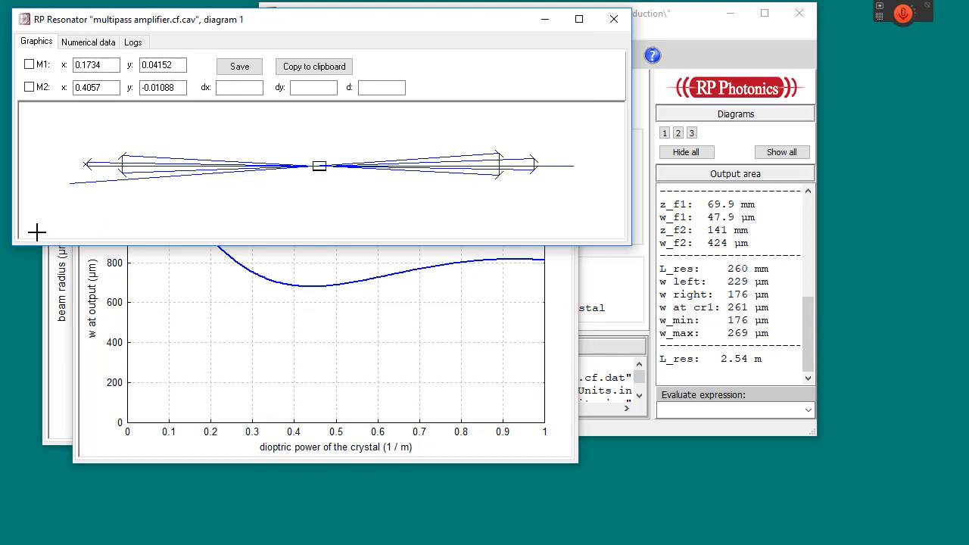
pyautogui.moveTo(60, 264)
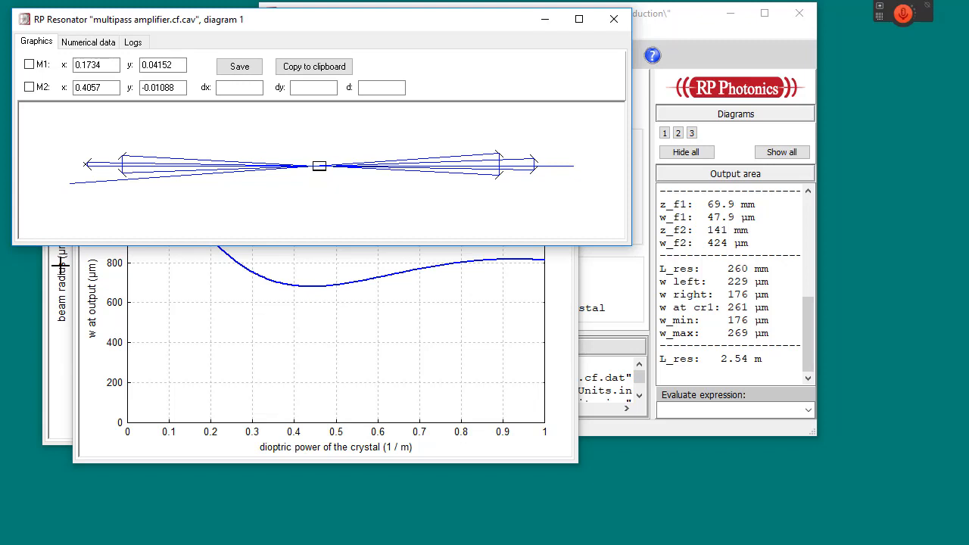
pyautogui.moveTo(469, 306)
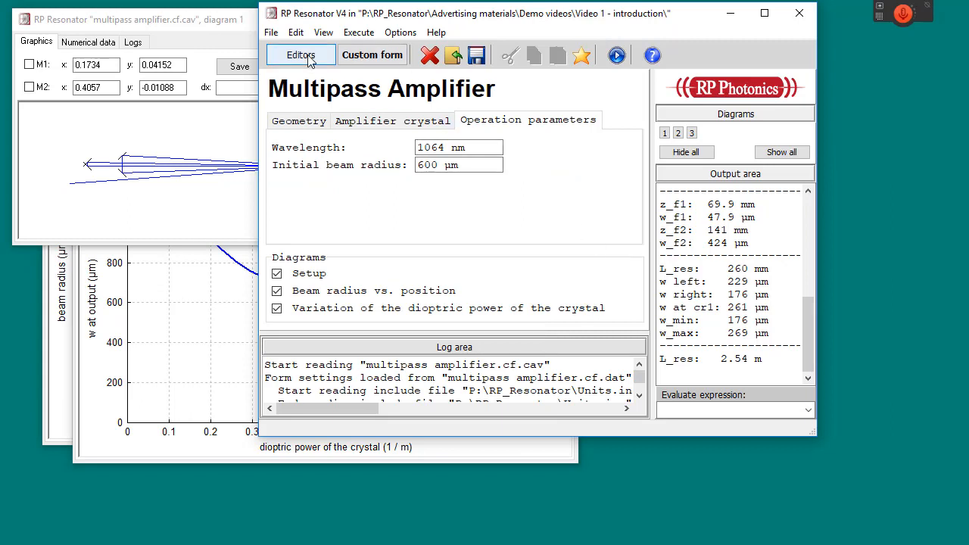
pyautogui.moveTo(302, 55)
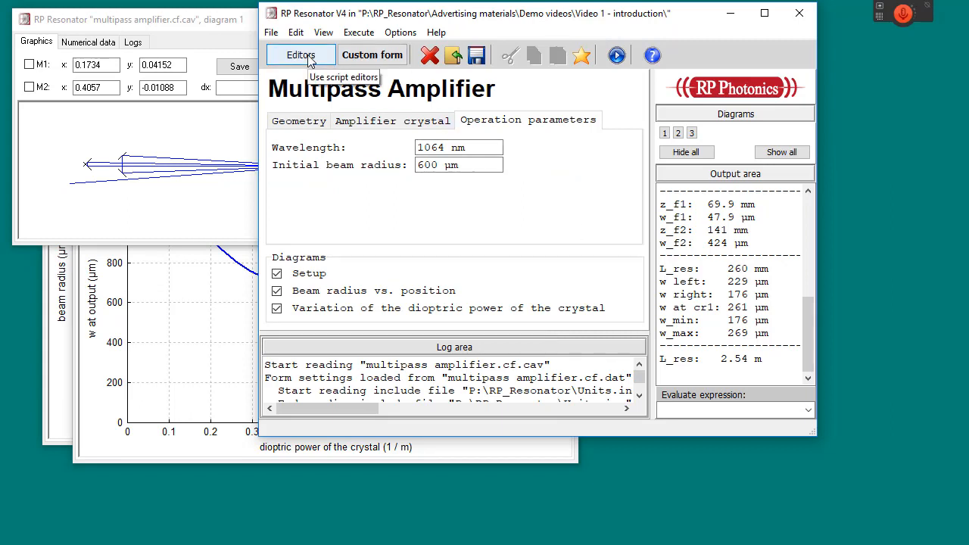
# Step: Show the multipass amplifier script source at its single-pass resonator element loop
pyautogui.click(302, 55)
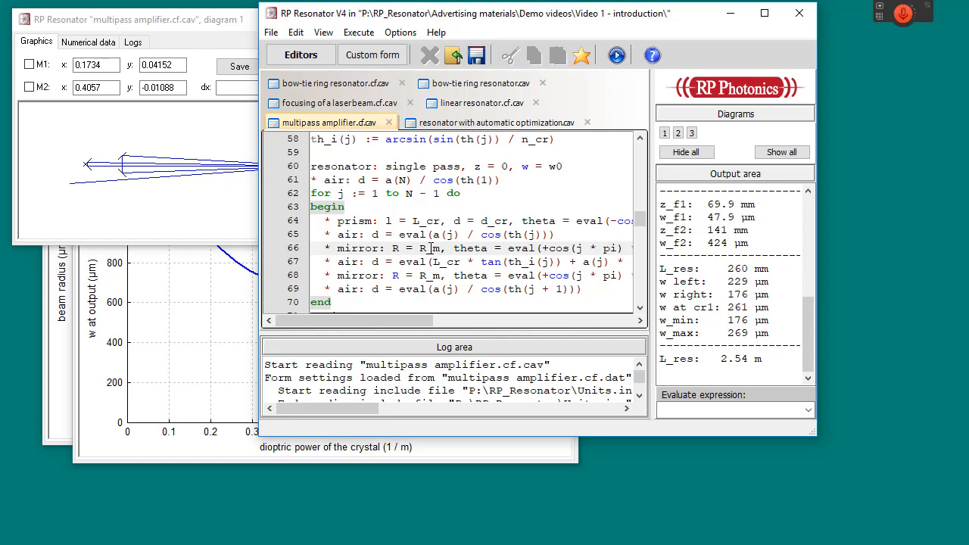
pyautogui.moveTo(942, 345)
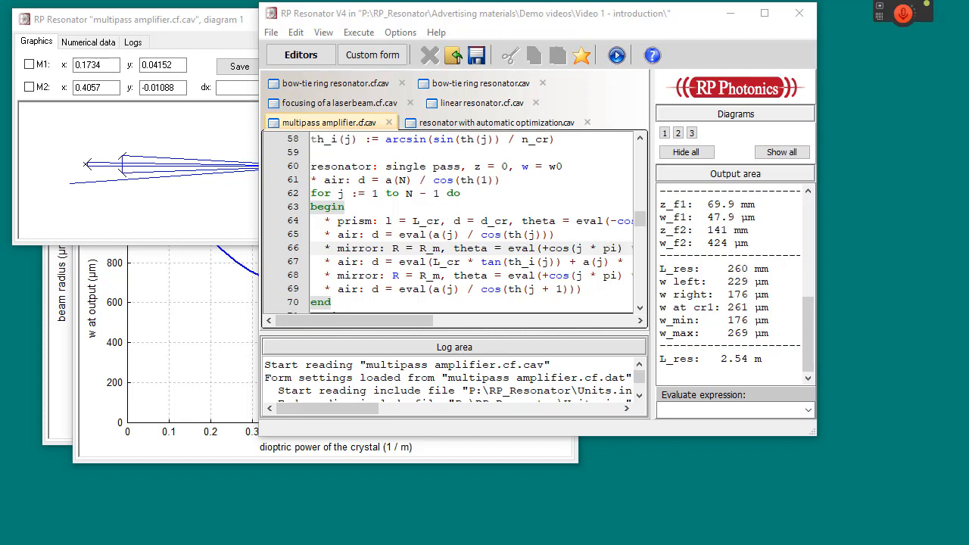
pyautogui.moveTo(957, 377)
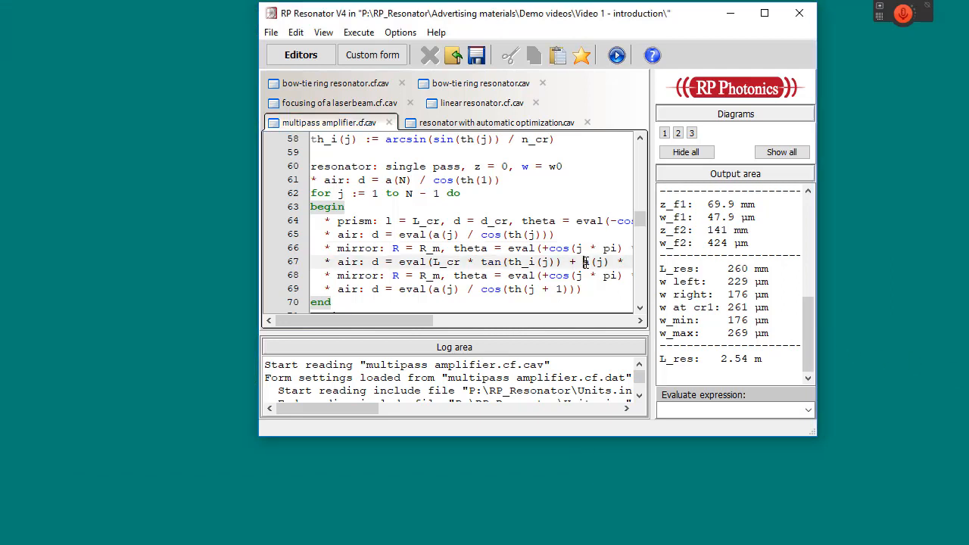
pyautogui.moveTo(582, 267)
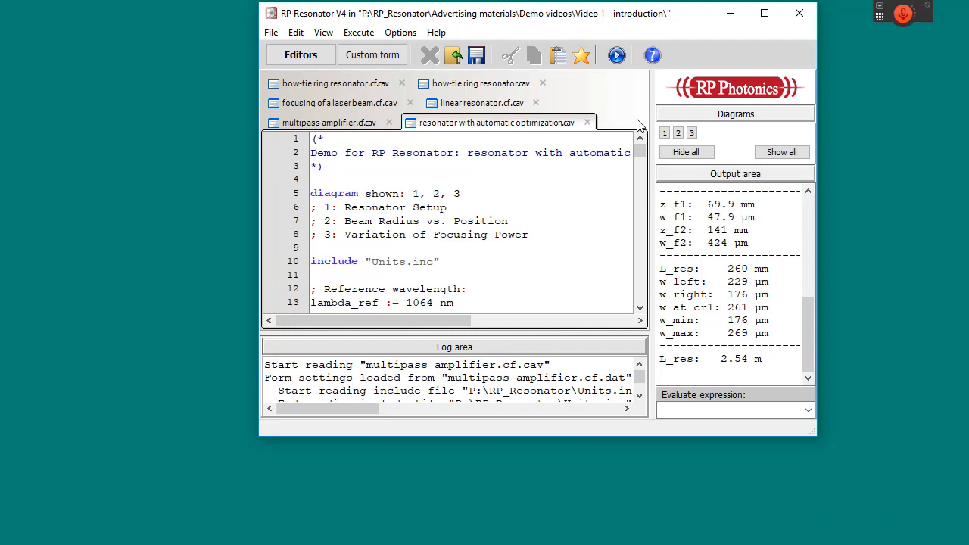
pyautogui.moveTo(624, 169)
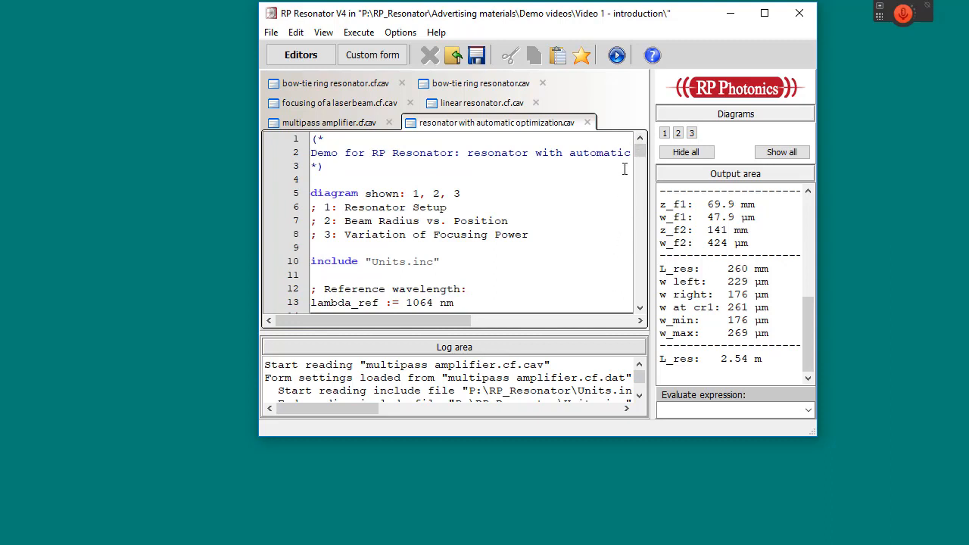
# Step: Read through the automatic-optimization resonator script past its figure-of-merit and vary sections to the diagram code
pyautogui.scroll(-3)
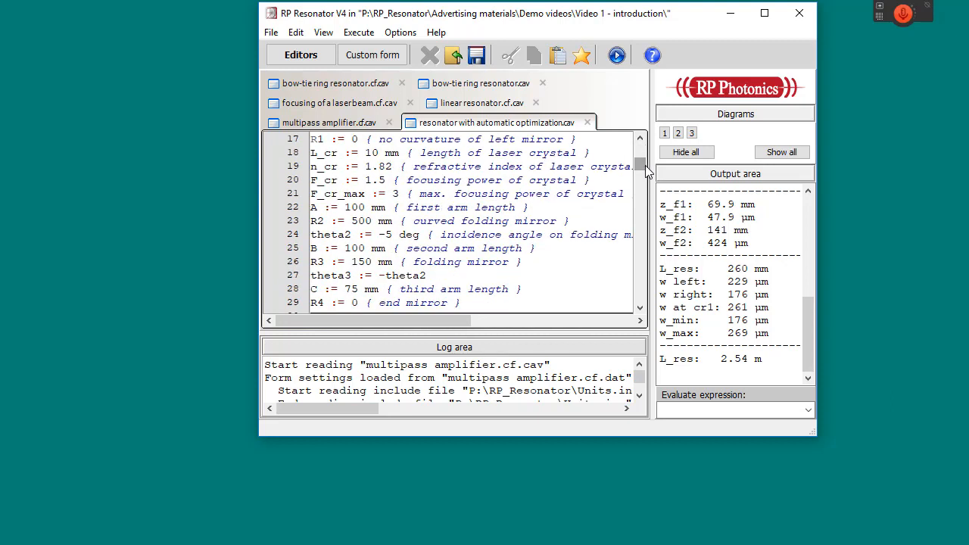
pyautogui.scroll(-3)
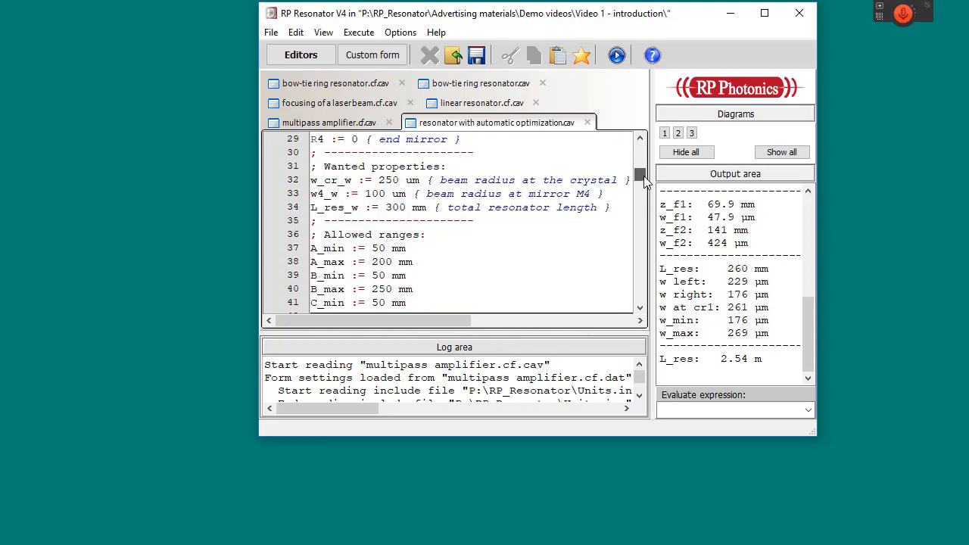
pyautogui.scroll(-3)
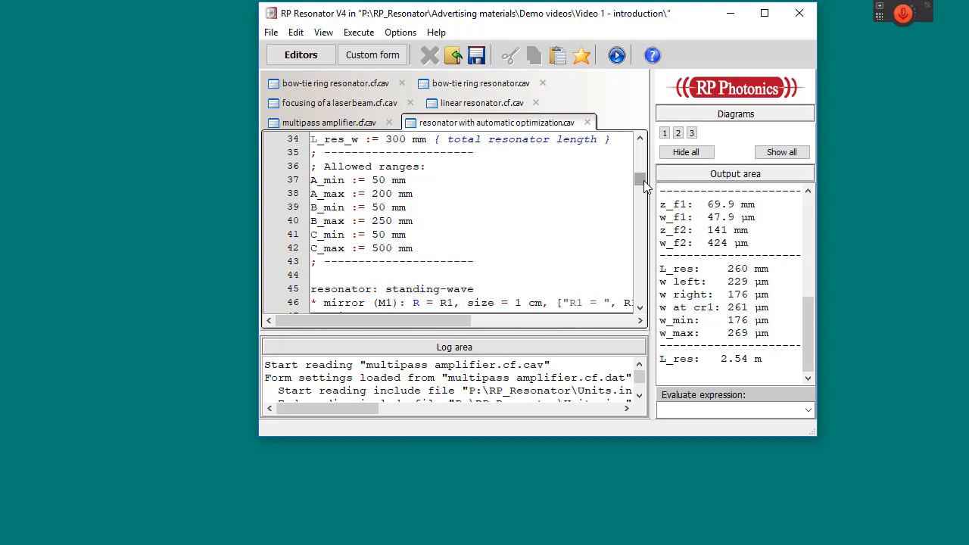
pyautogui.scroll(-3)
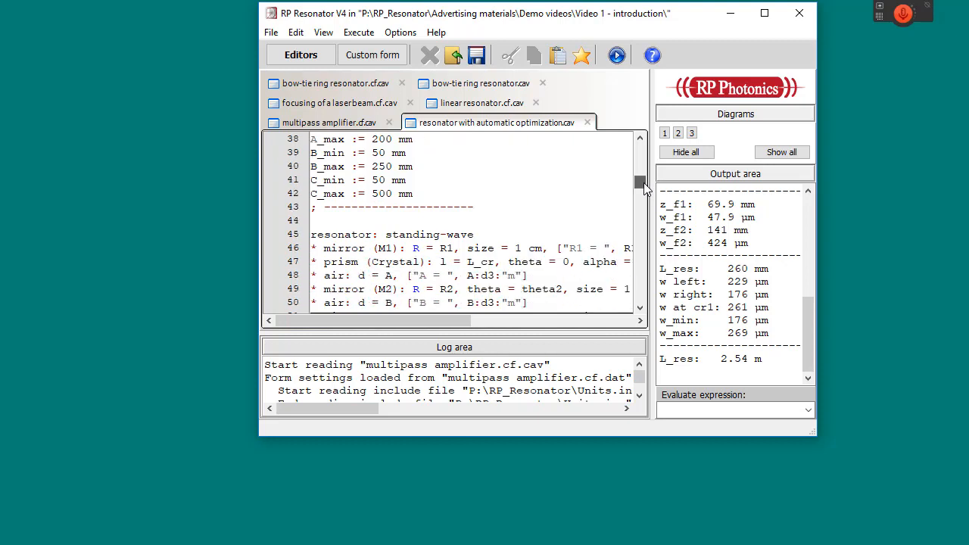
pyautogui.scroll(-3)
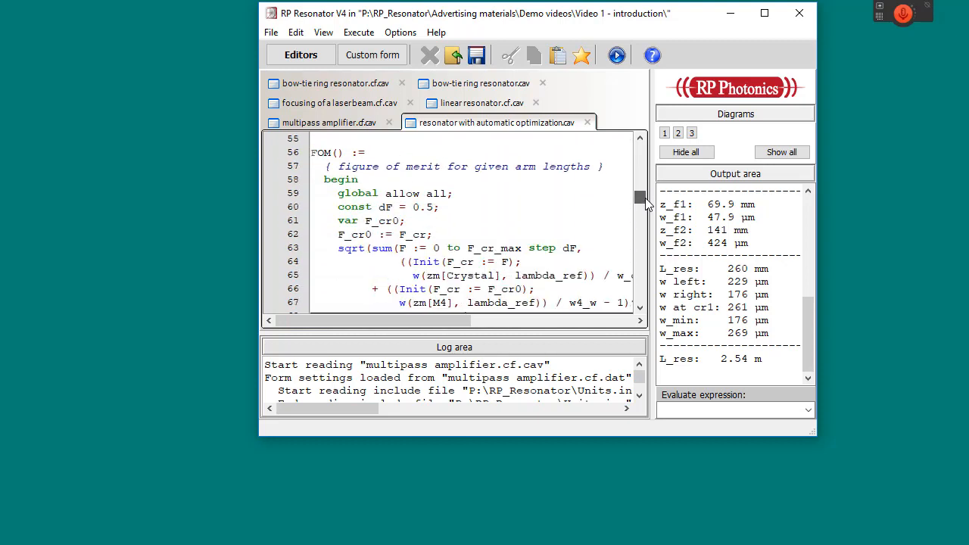
pyautogui.scroll(-3)
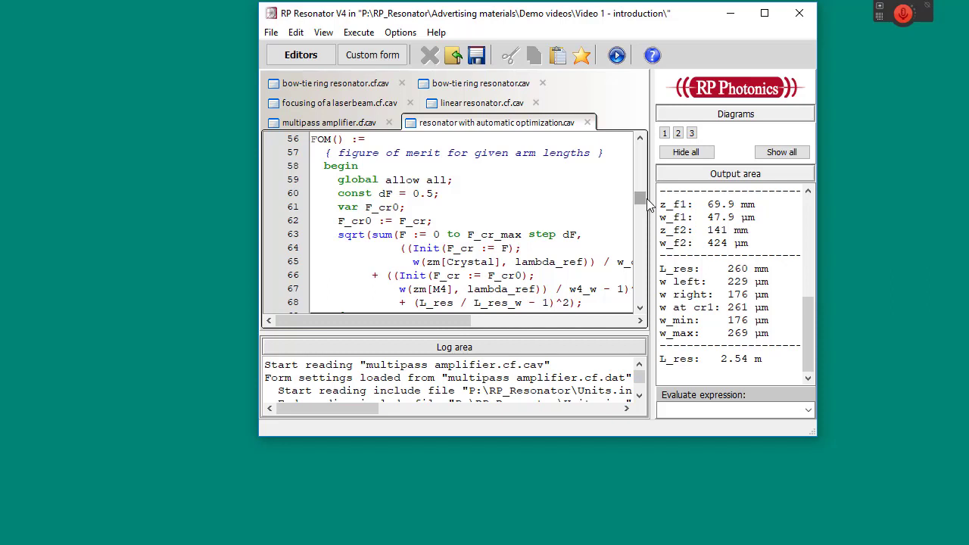
pyautogui.scroll(-3)
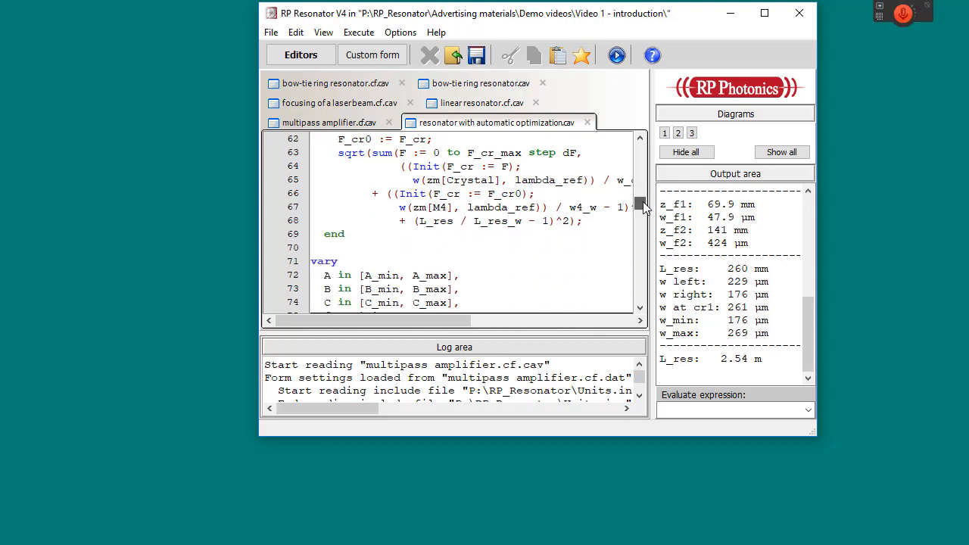
pyautogui.scroll(-3)
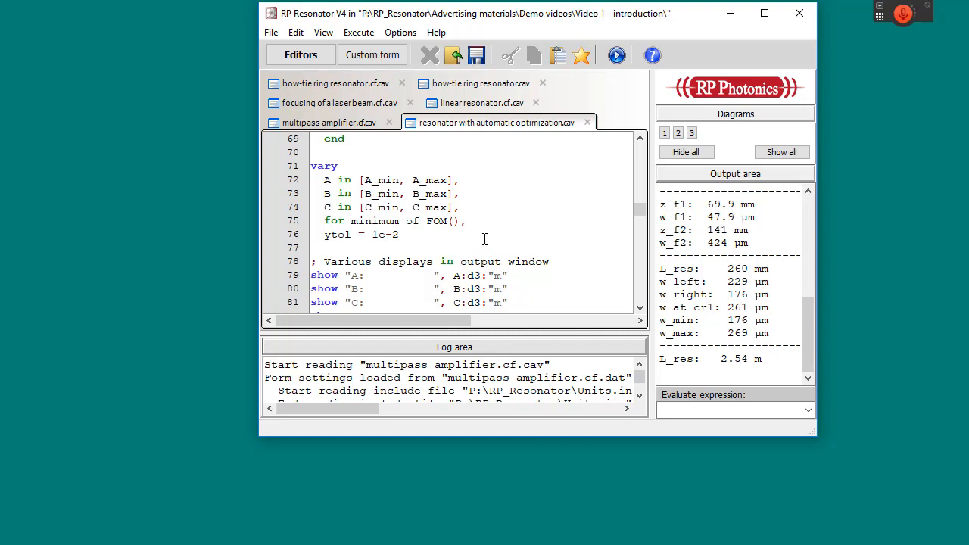
pyautogui.moveTo(484, 254)
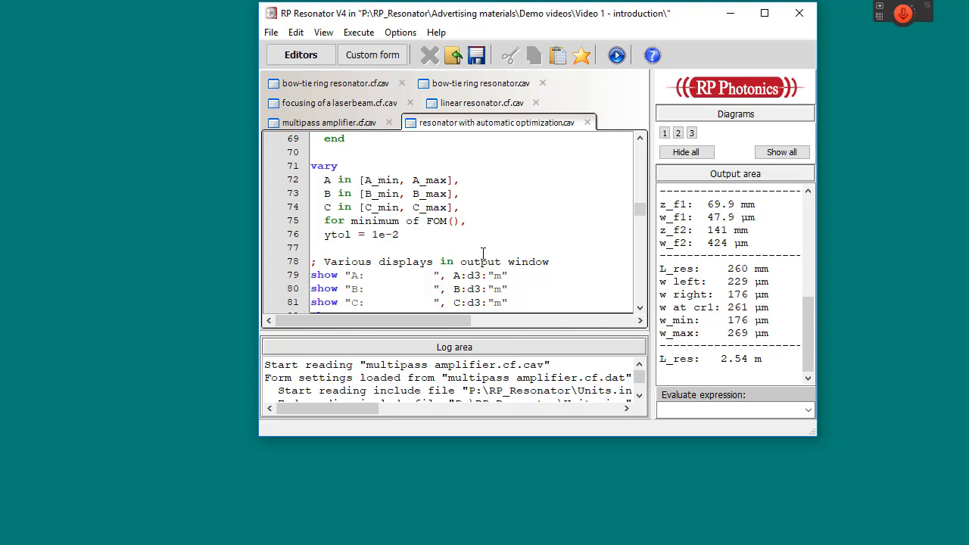
pyautogui.moveTo(560, 254)
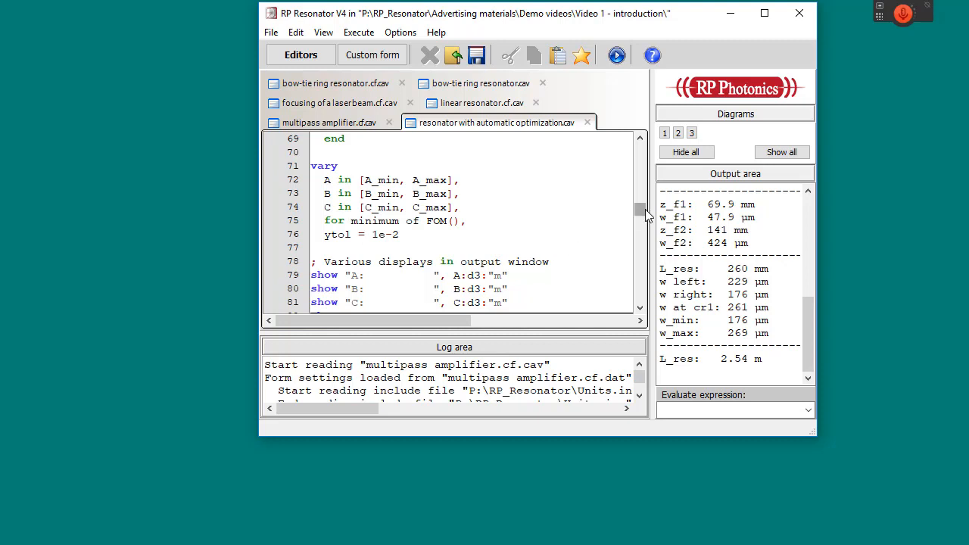
pyautogui.scroll(-3)
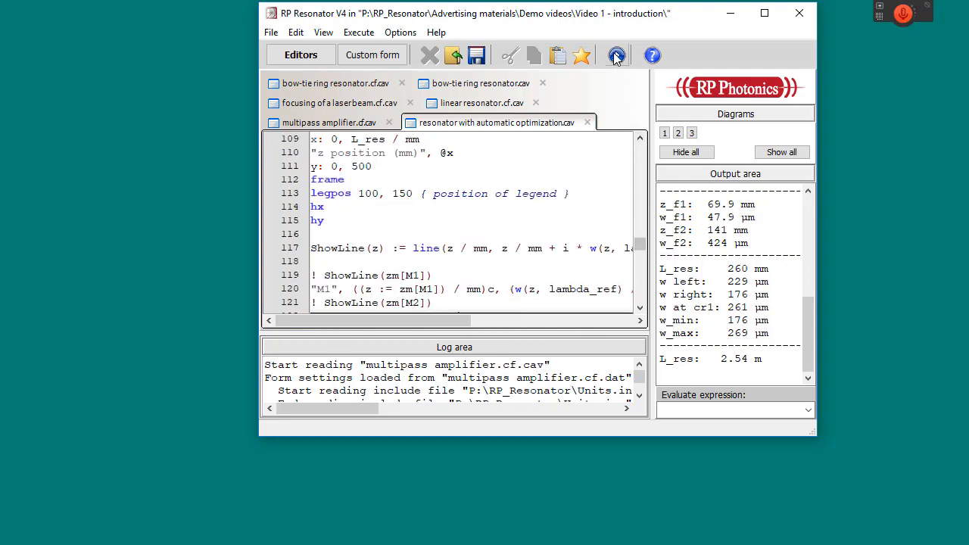
# Step: Run the automatic-optimization script to get optimized arm lengths A, B, C, beam radii and FOM
pyautogui.click(616, 54)
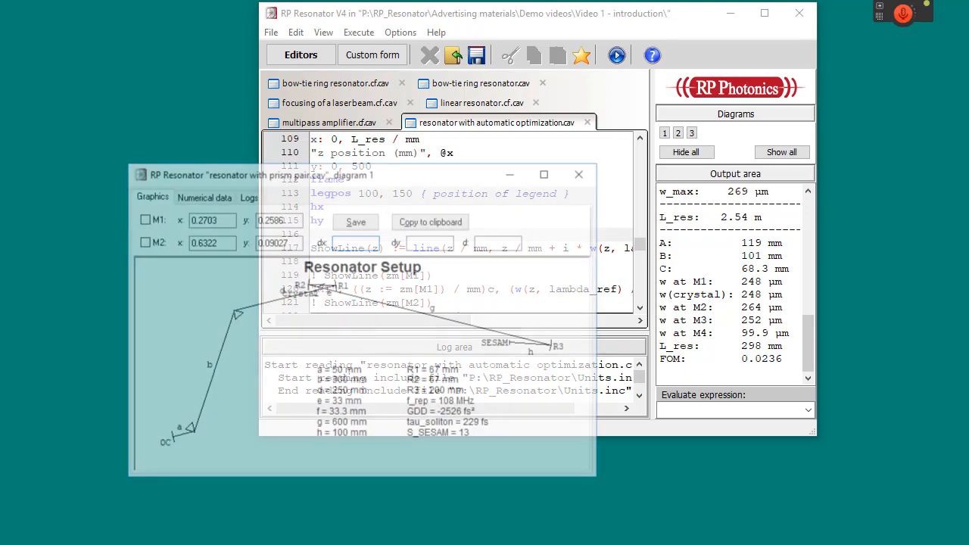
# Step: View the Resonator Setup drawing, then the Beam Radius and Beam Offset vs. Position plot
pyautogui.click(362, 176)
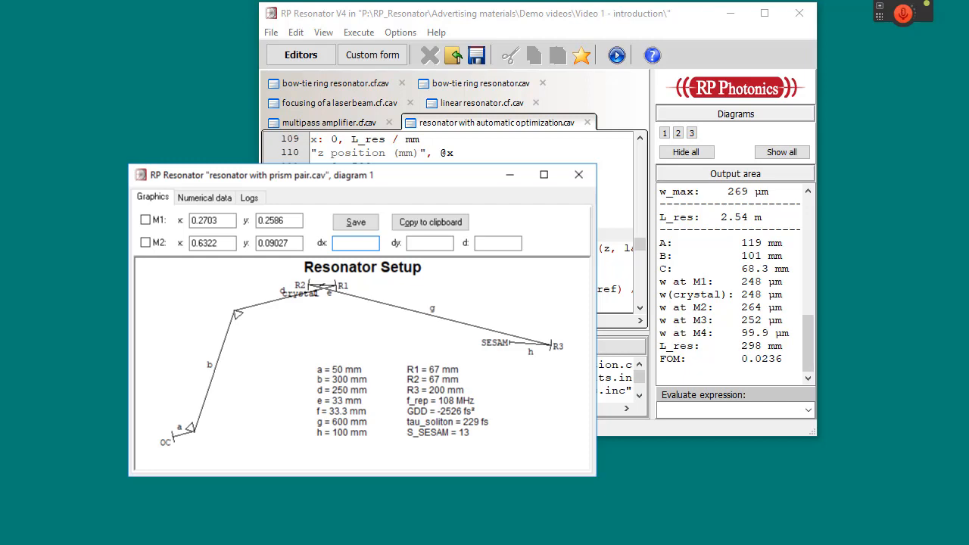
pyautogui.click(578, 175)
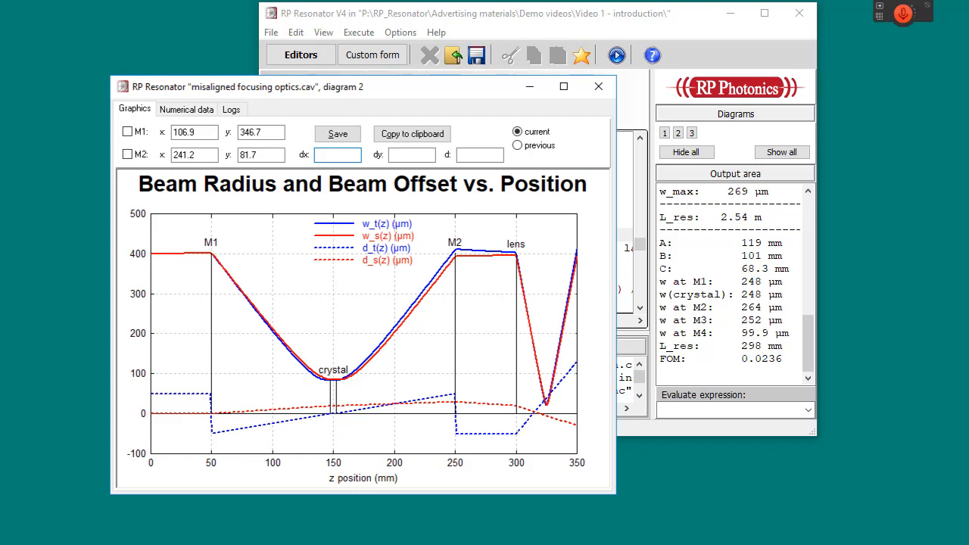
# Step: Close the diagram window and return to the optimization script editor
pyautogui.click(599, 85)
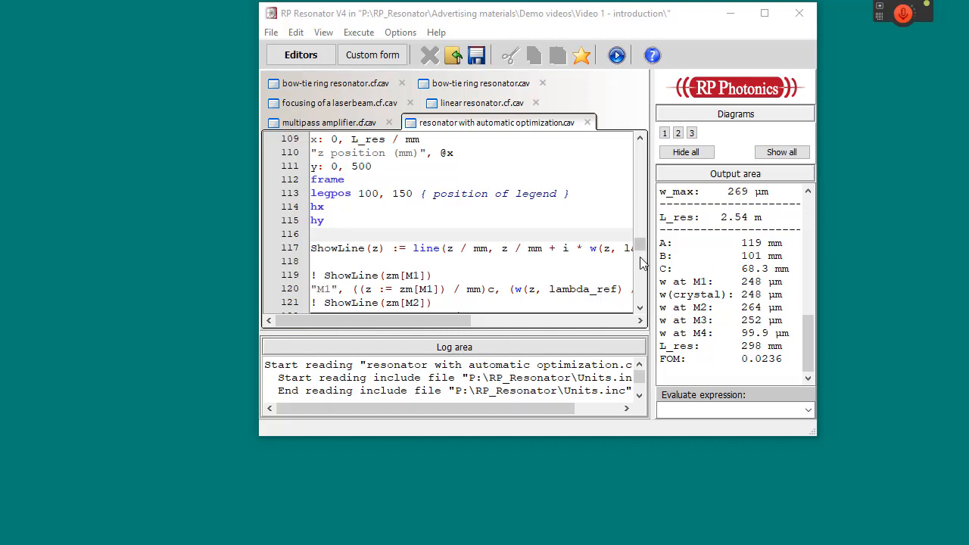
pyautogui.scroll(3)
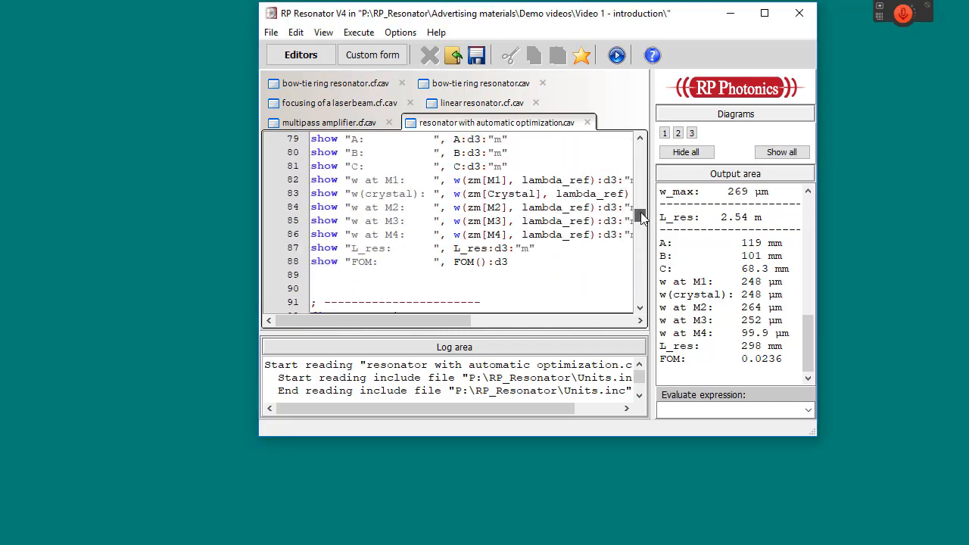
pyautogui.scroll(3)
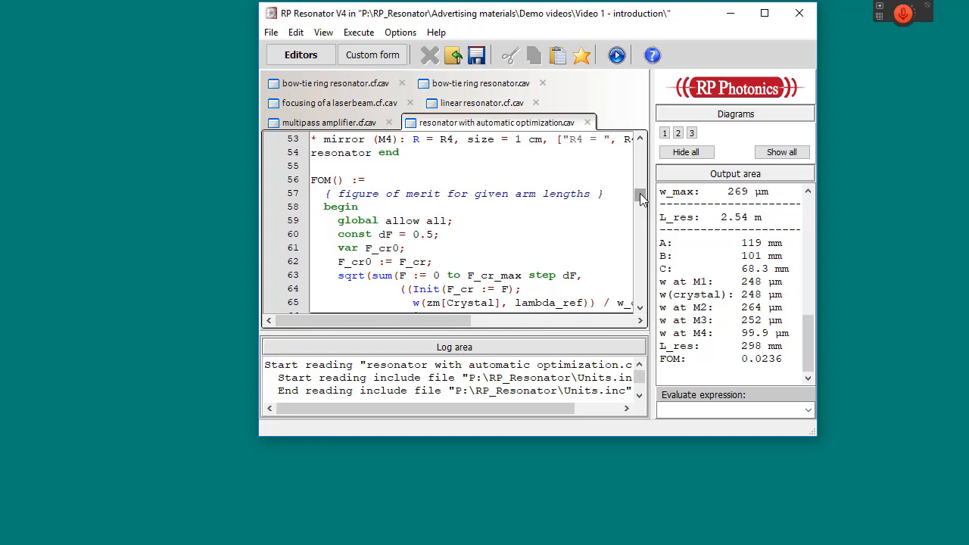
pyautogui.scroll(-3)
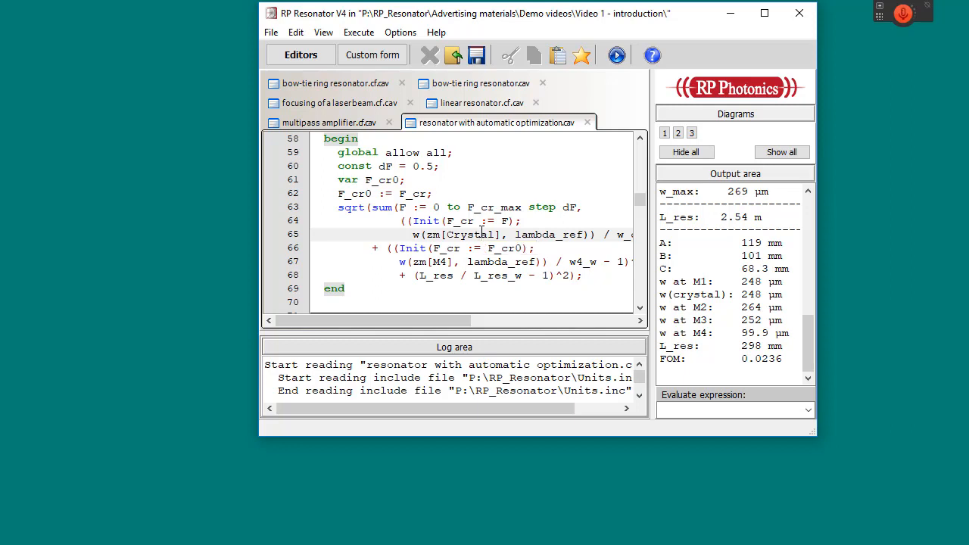
pyautogui.moveTo(536, 233)
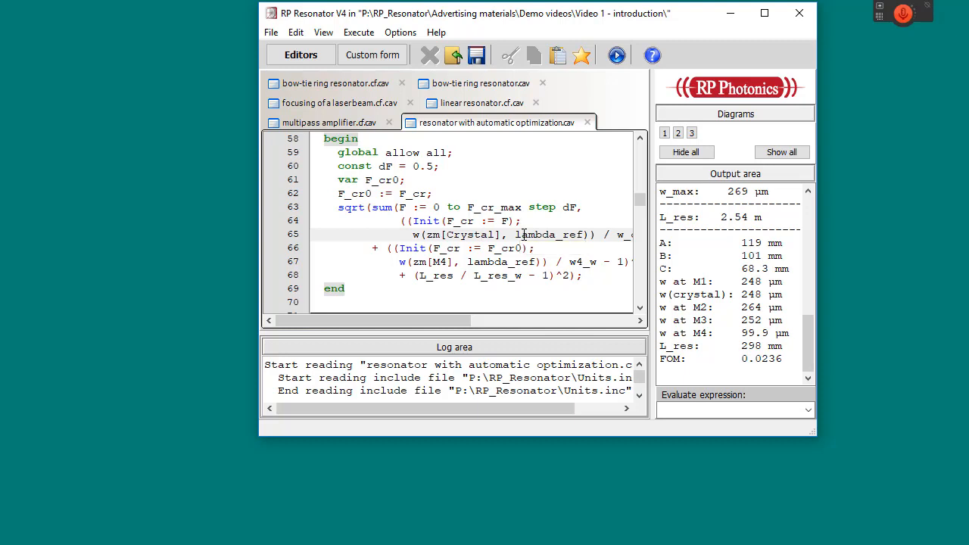
pyautogui.moveTo(567, 206)
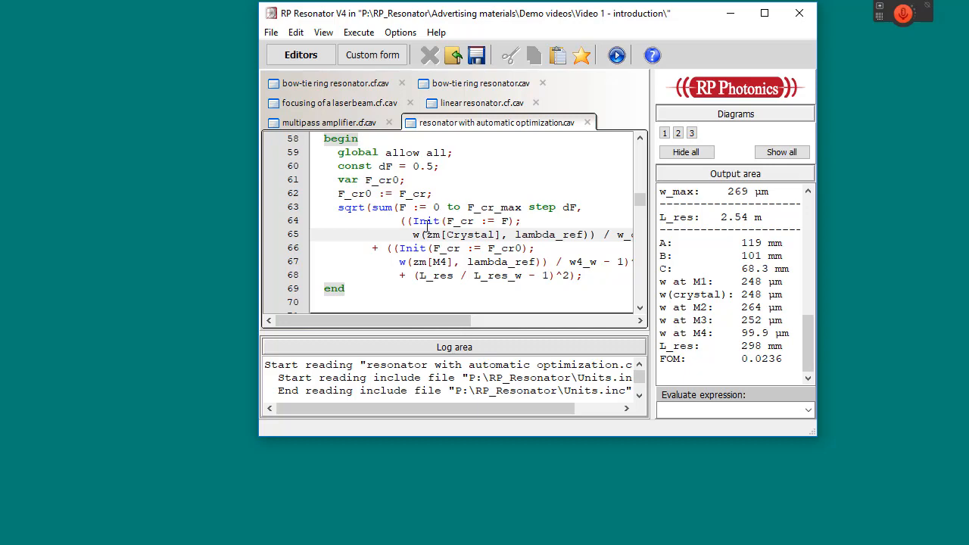
pyautogui.moveTo(417, 240)
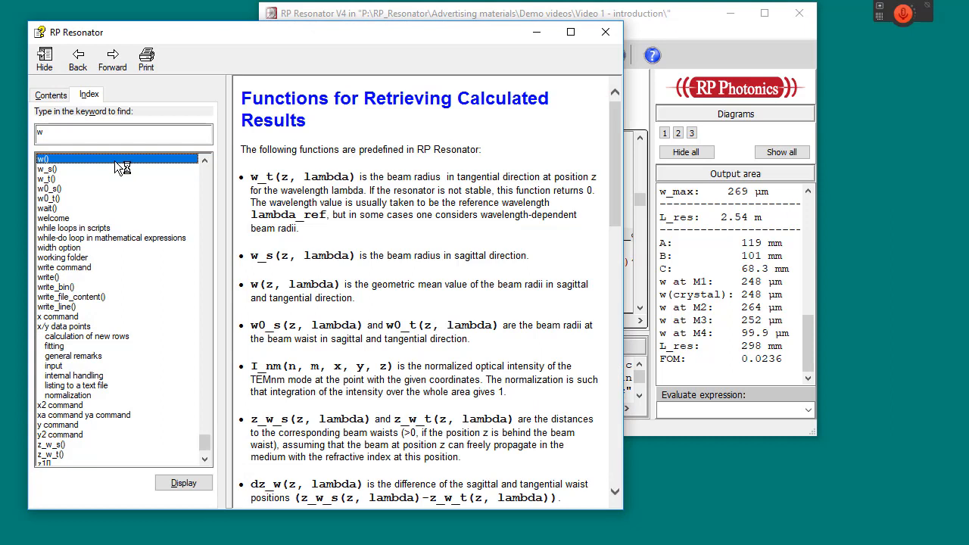
pyautogui.moveTo(120, 167)
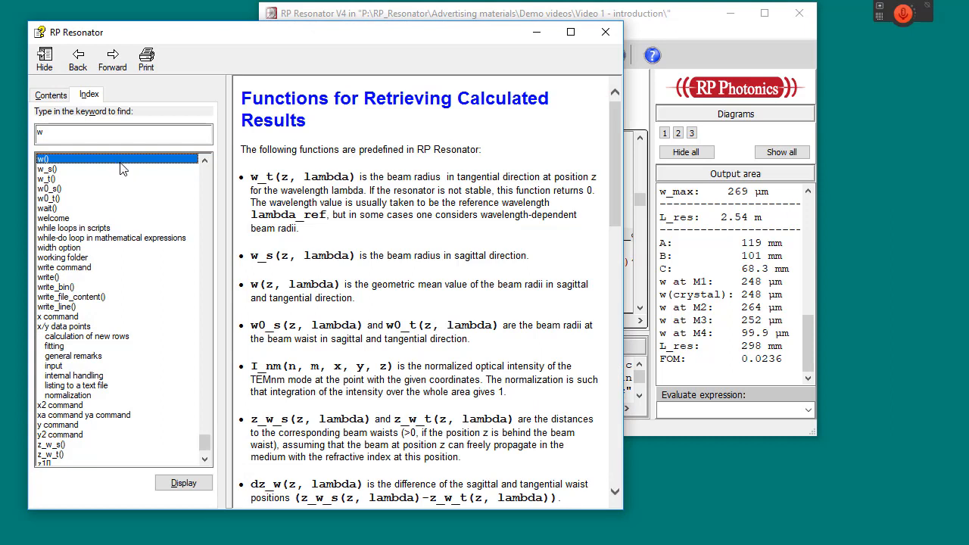
pyautogui.moveTo(574, 104)
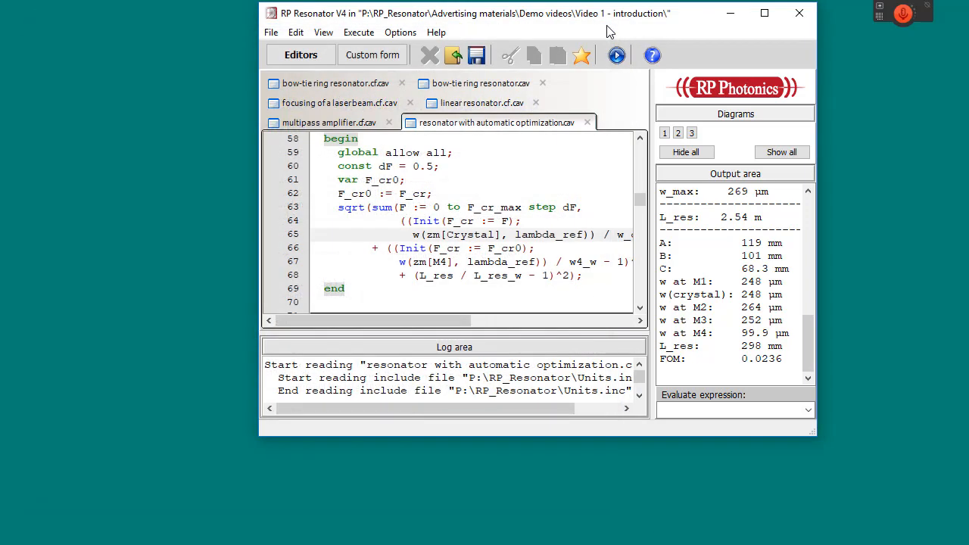
# Step: Display the RP Resonator PDF manual in Acrobat Reader and scroll through its table of contents
pyautogui.click(436, 31)
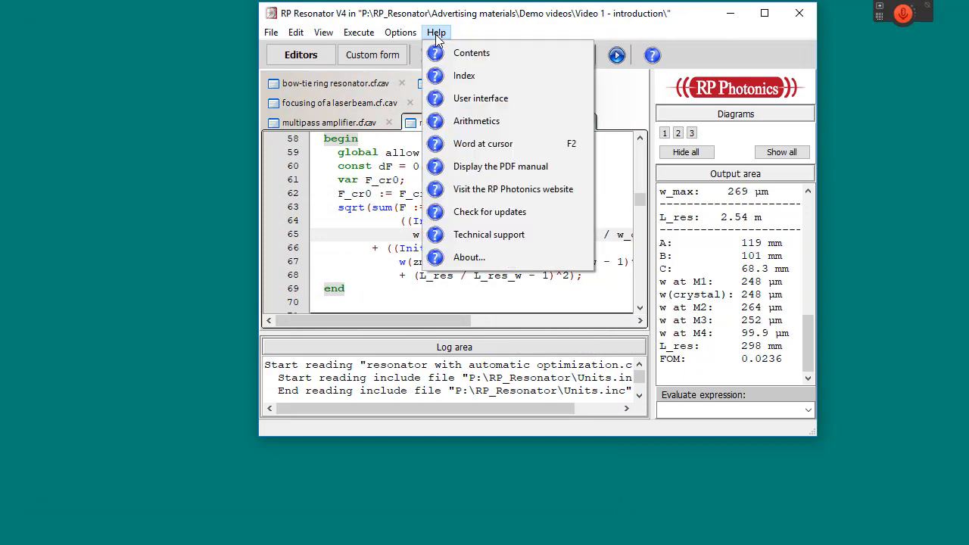
pyautogui.click(500, 165)
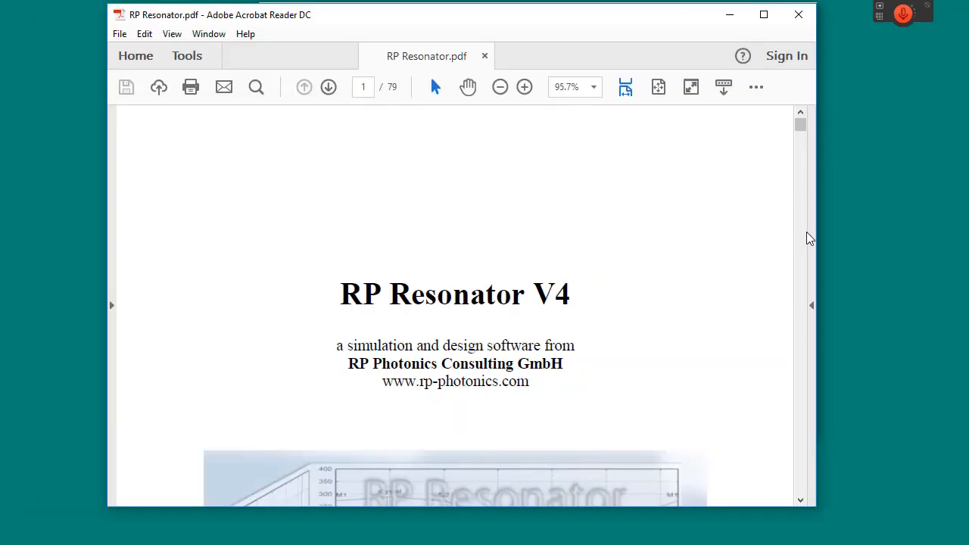
pyautogui.scroll(-3)
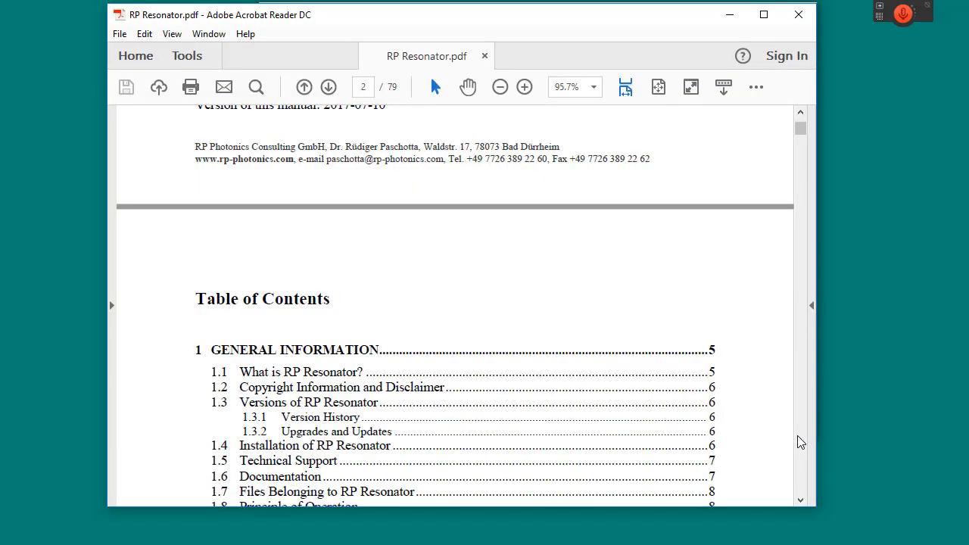
pyautogui.scroll(-3)
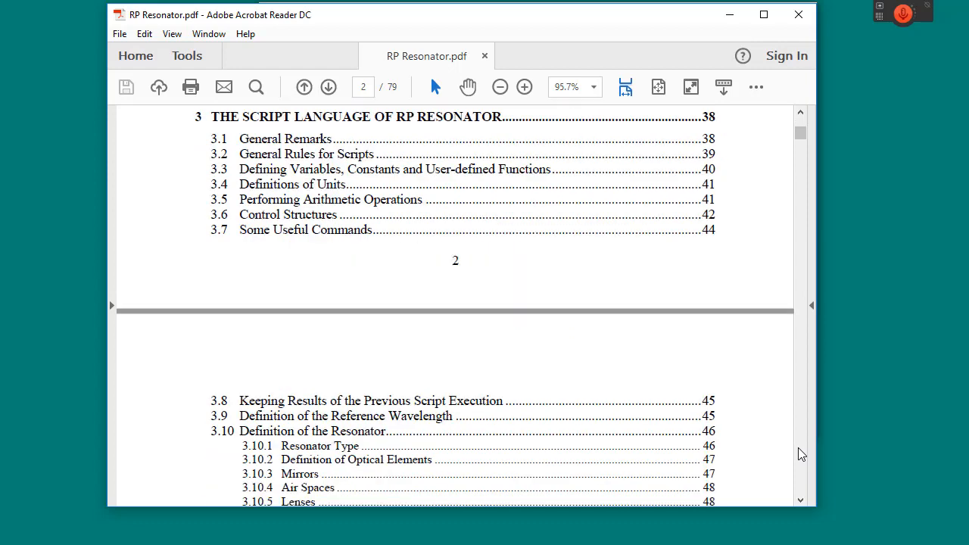
pyautogui.scroll(-3)
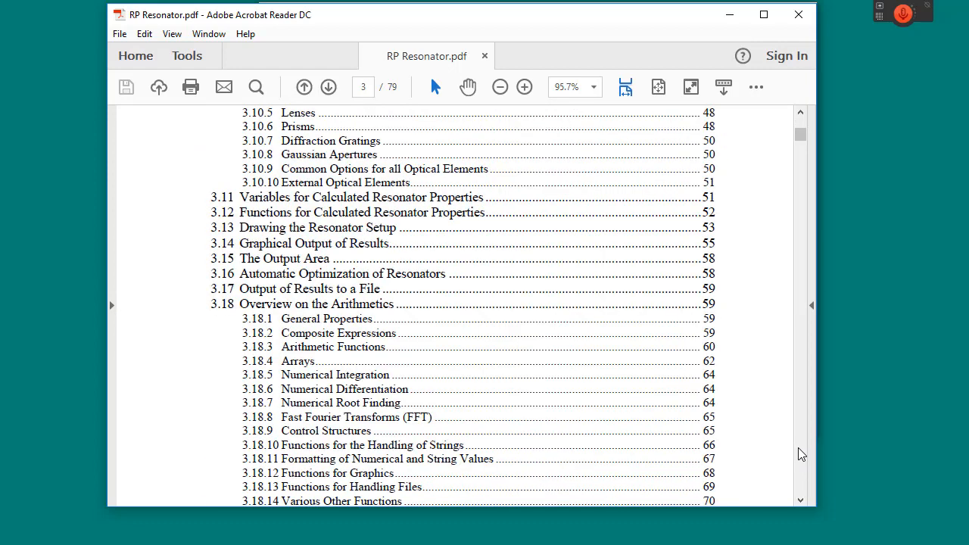
pyautogui.scroll(-3)
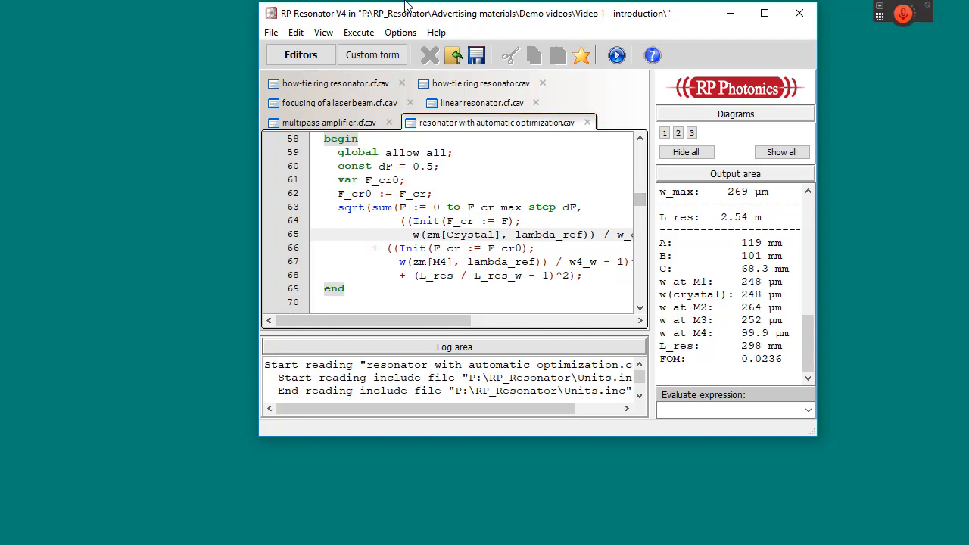
pyautogui.click(295, 32)
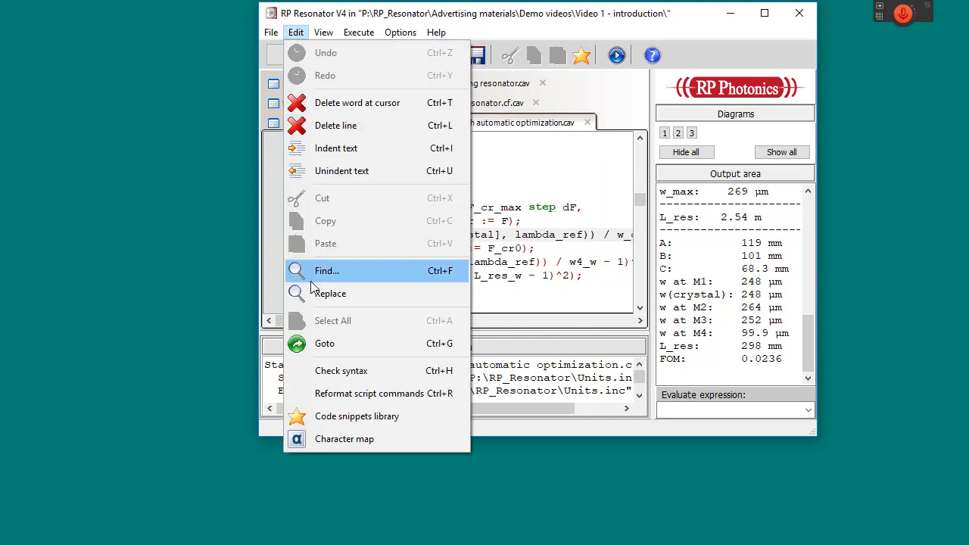
pyautogui.moveTo(370, 394)
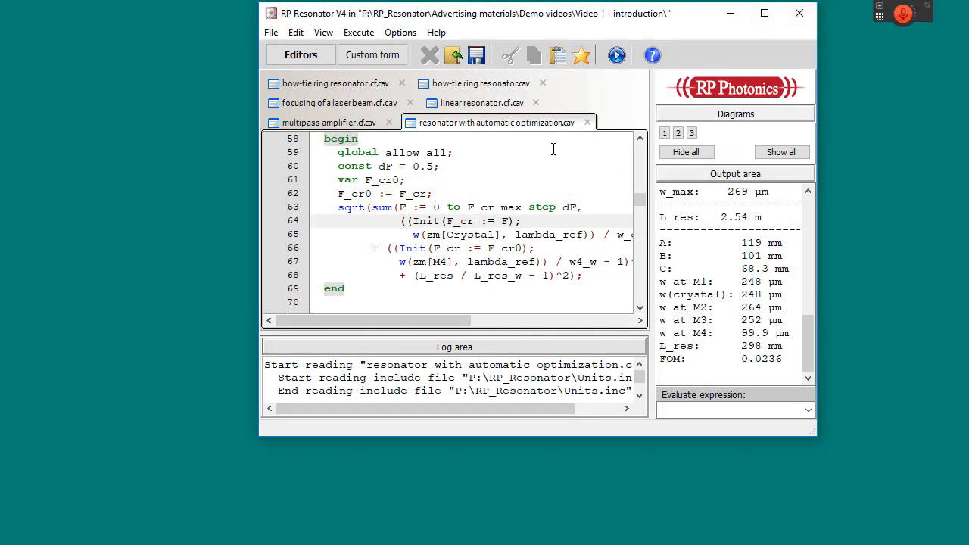
# Step: Show the code snippets library via the Edit menu and select a resonator-diagram snippet
pyautogui.click(295, 32)
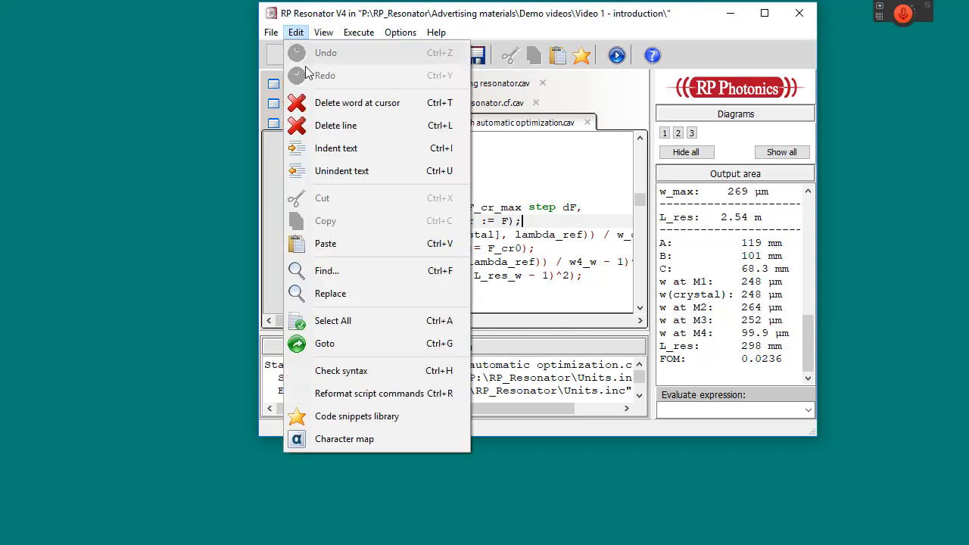
pyautogui.click(358, 414)
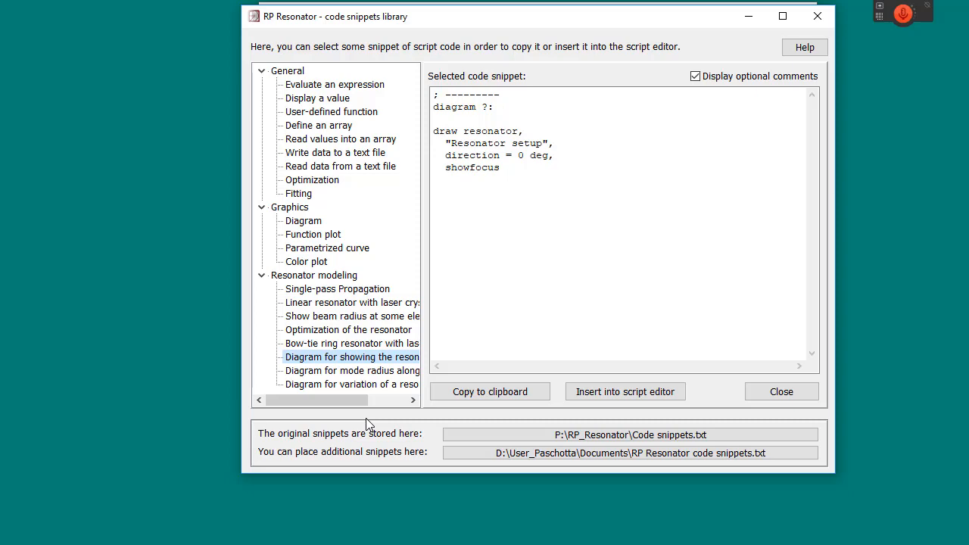
pyautogui.moveTo(407, 365)
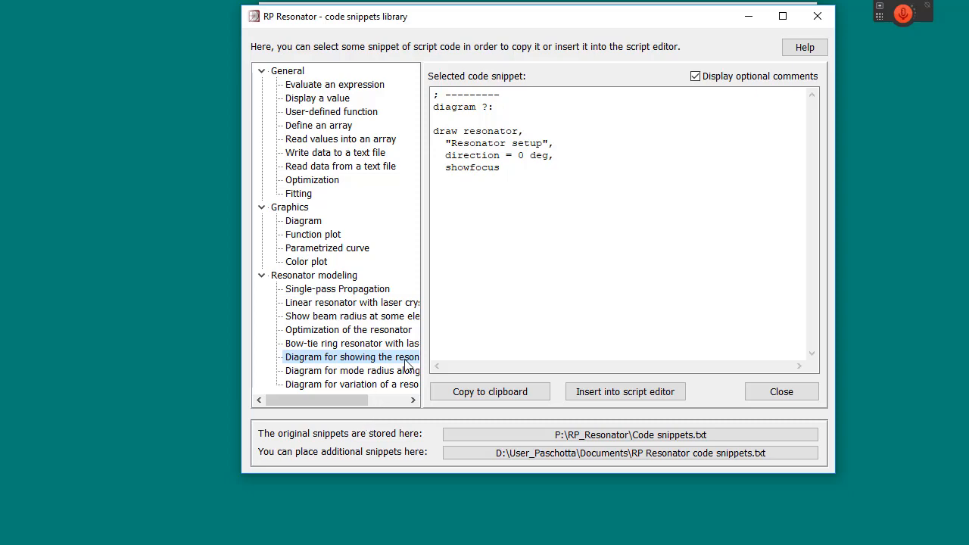
pyautogui.click(781, 390)
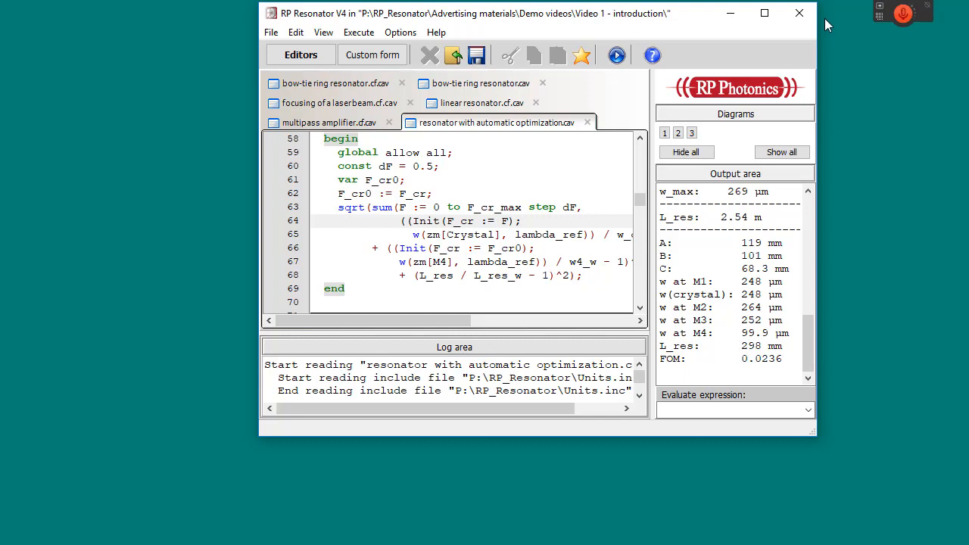
pyautogui.moveTo(816, 72)
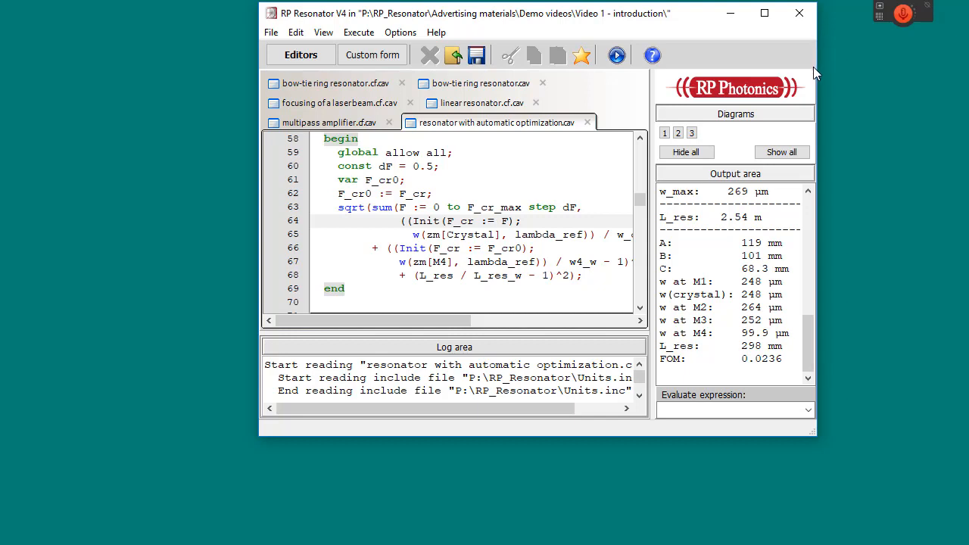